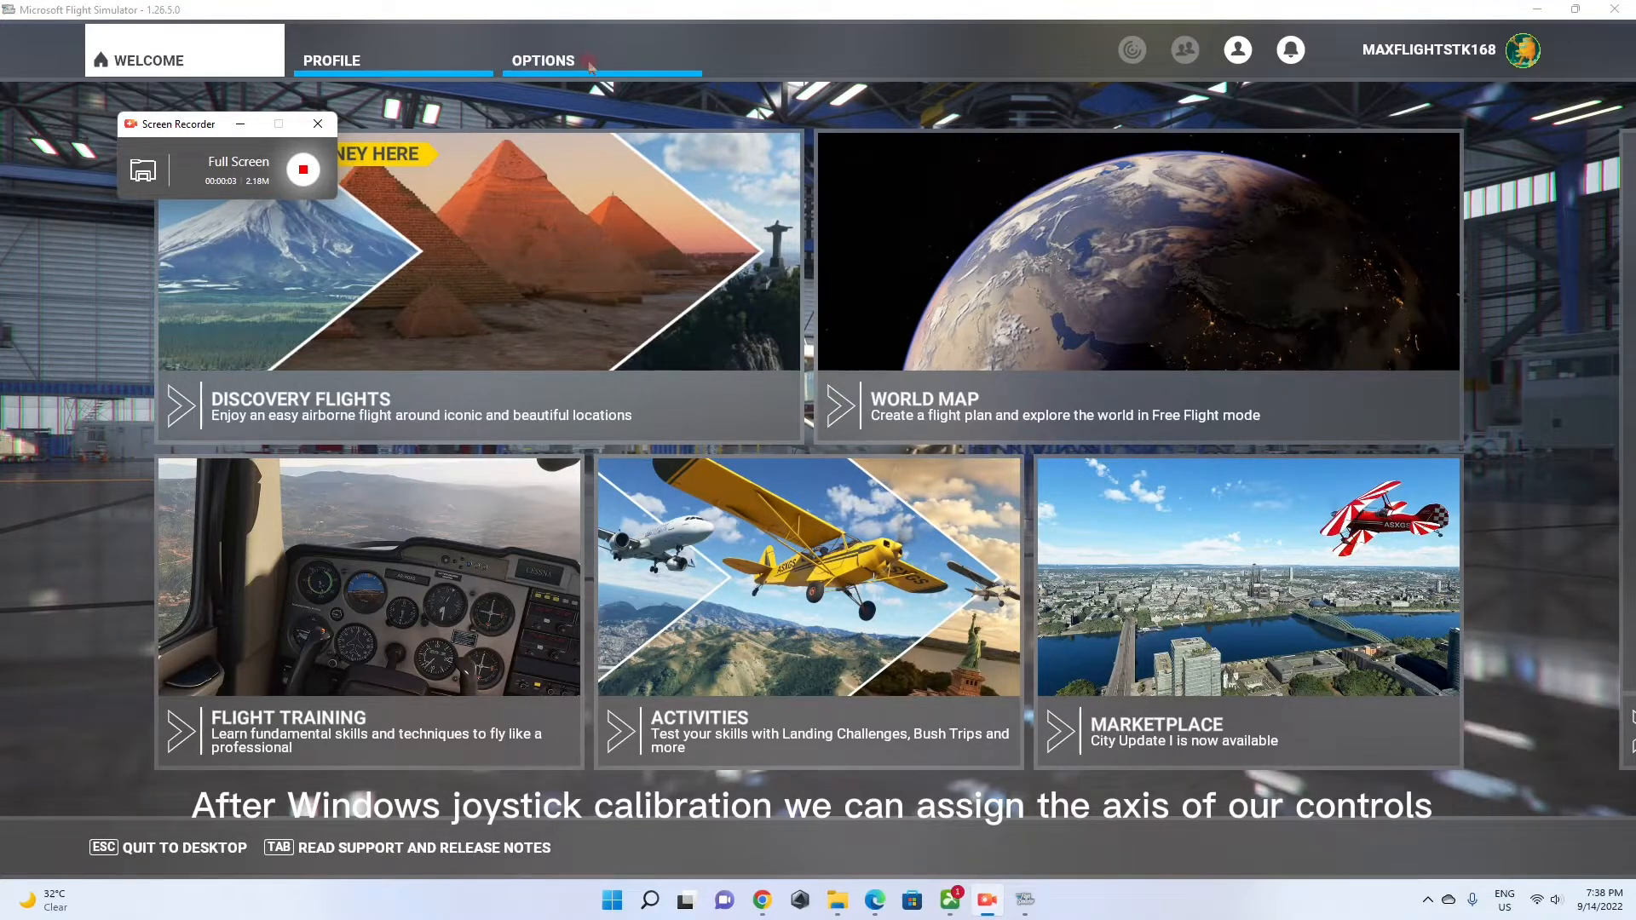
Go from the Welcome screen to Controls Options for the BU0836 Interface device
left_click(542, 60)
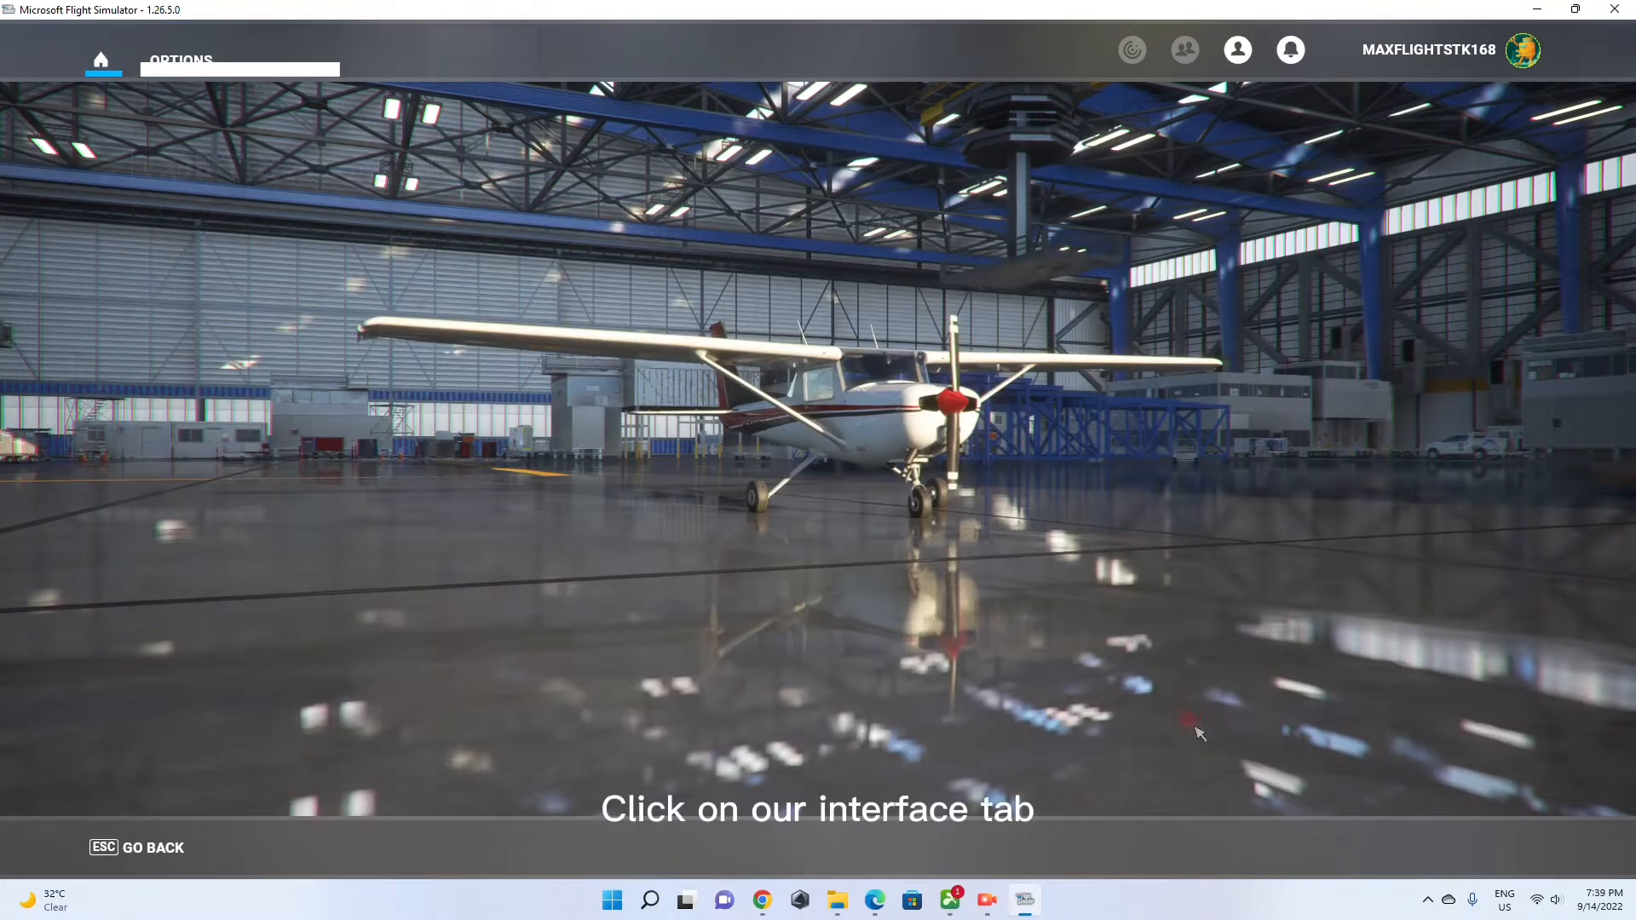
left_click(225, 60)
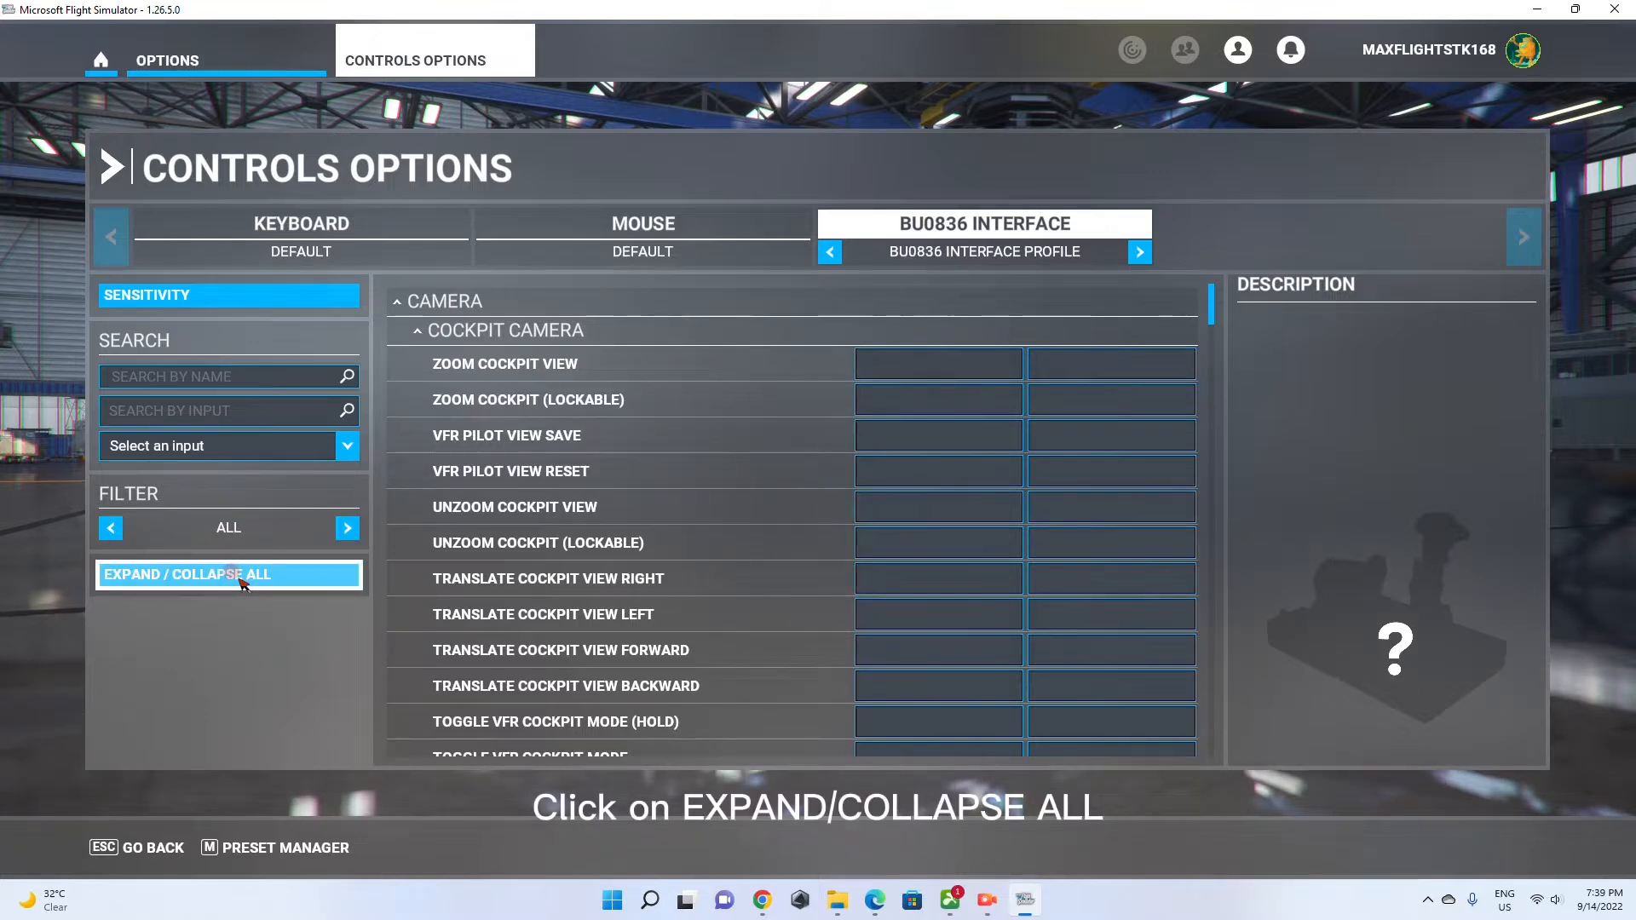
Collapse all categories, then expand Flight Control Surfaces > Primary Control Surfaces down to Rudder Axis
left_click(226, 574)
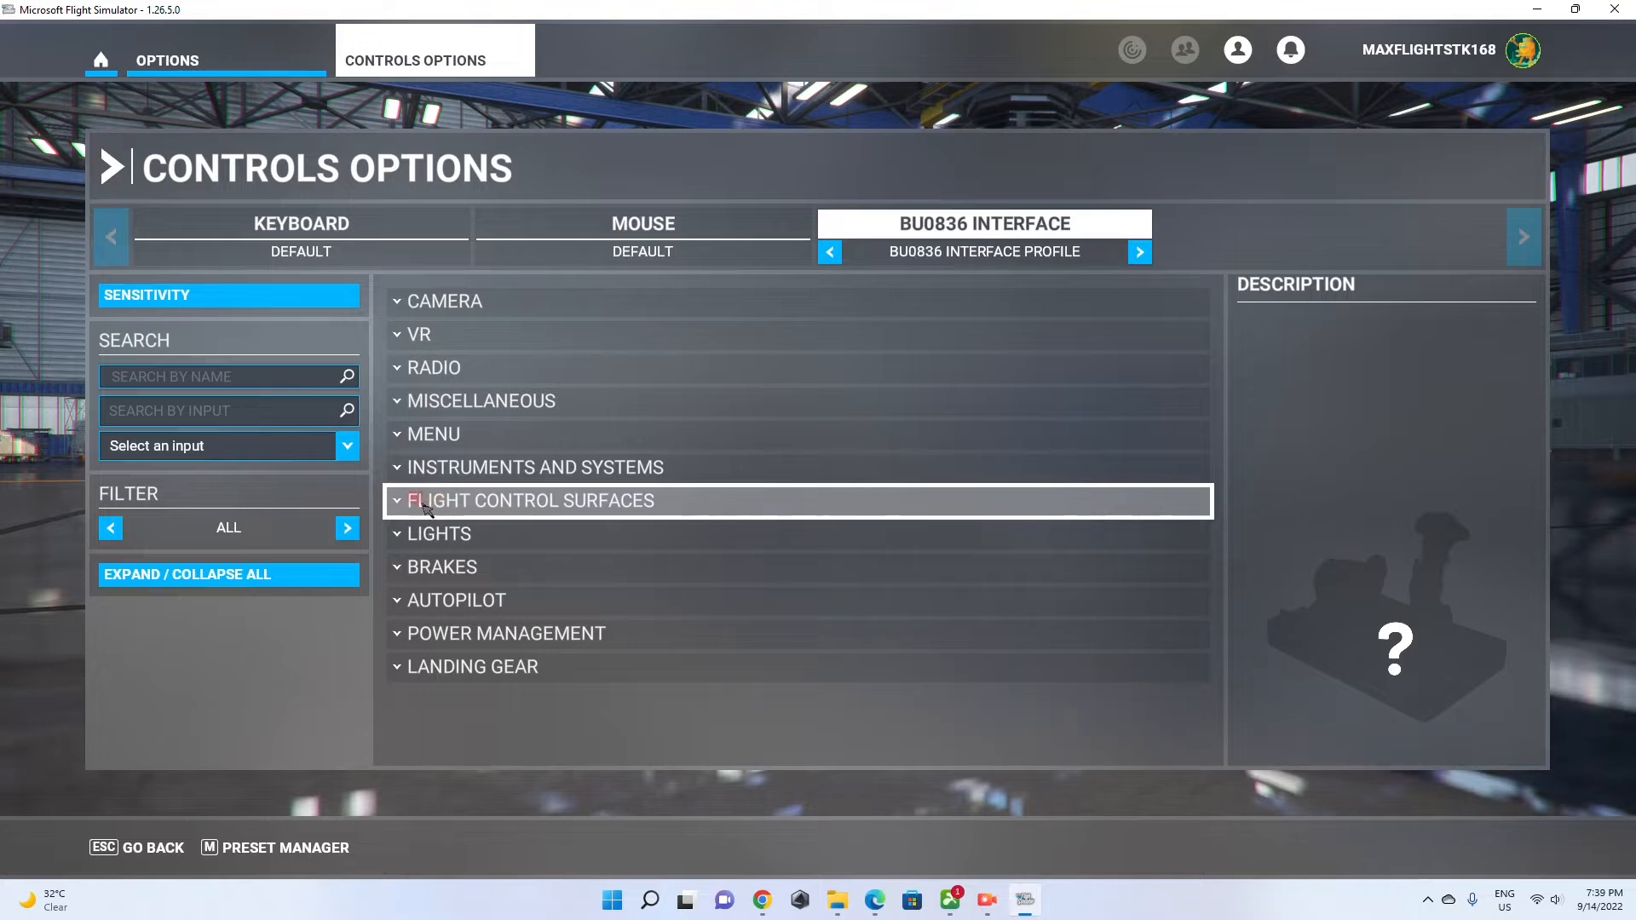
mouse_move(658, 506)
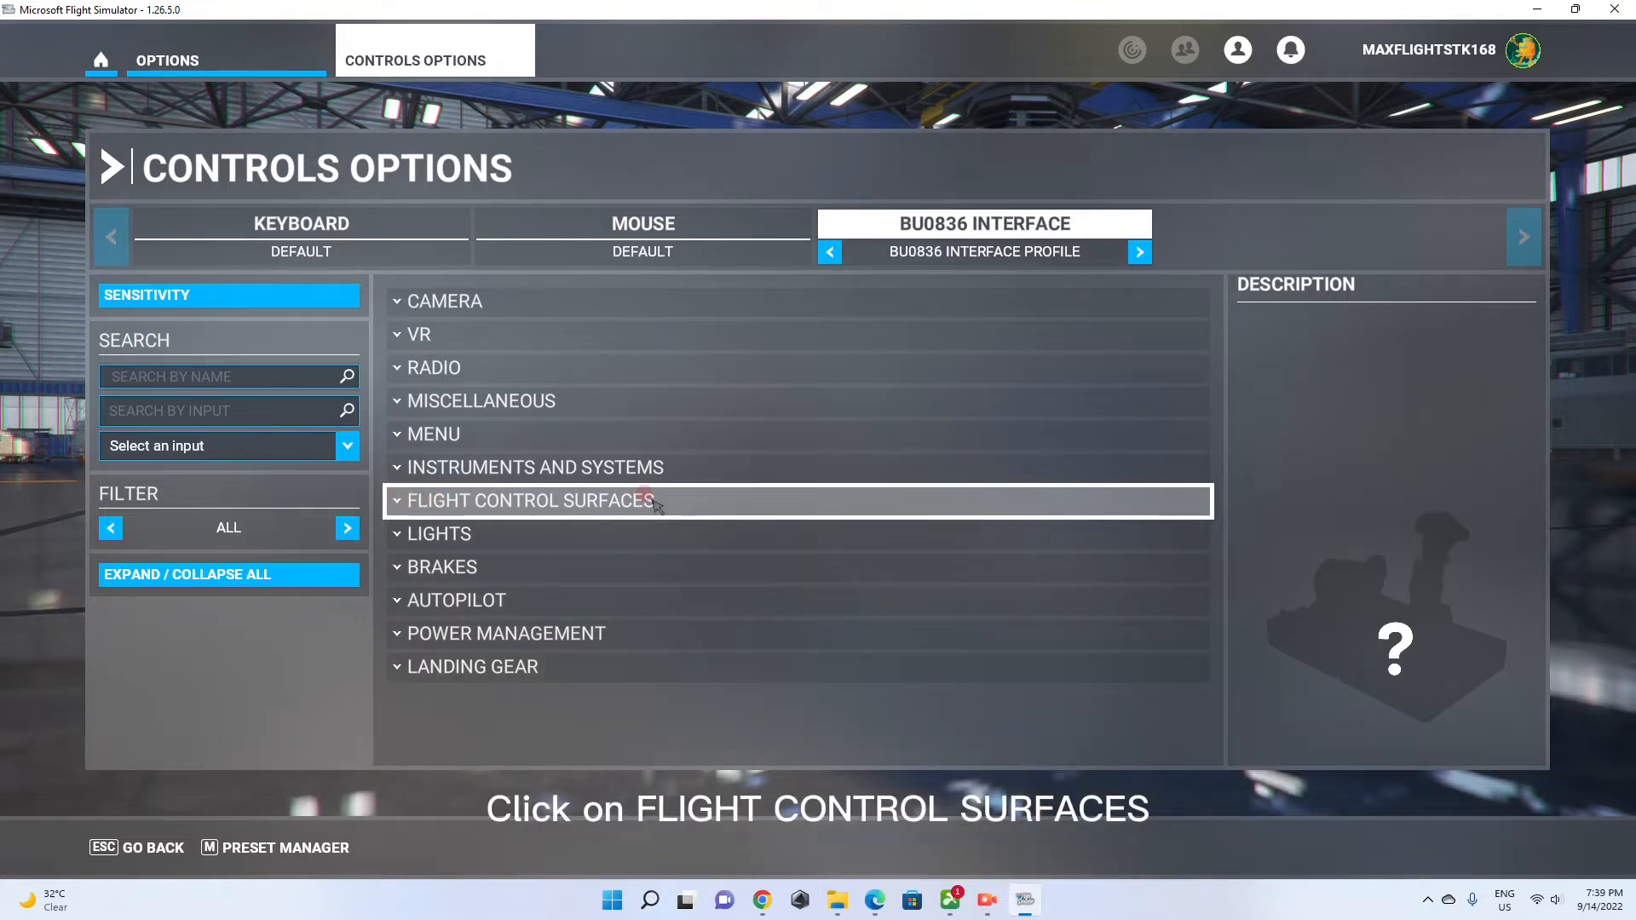
left_click(528, 499)
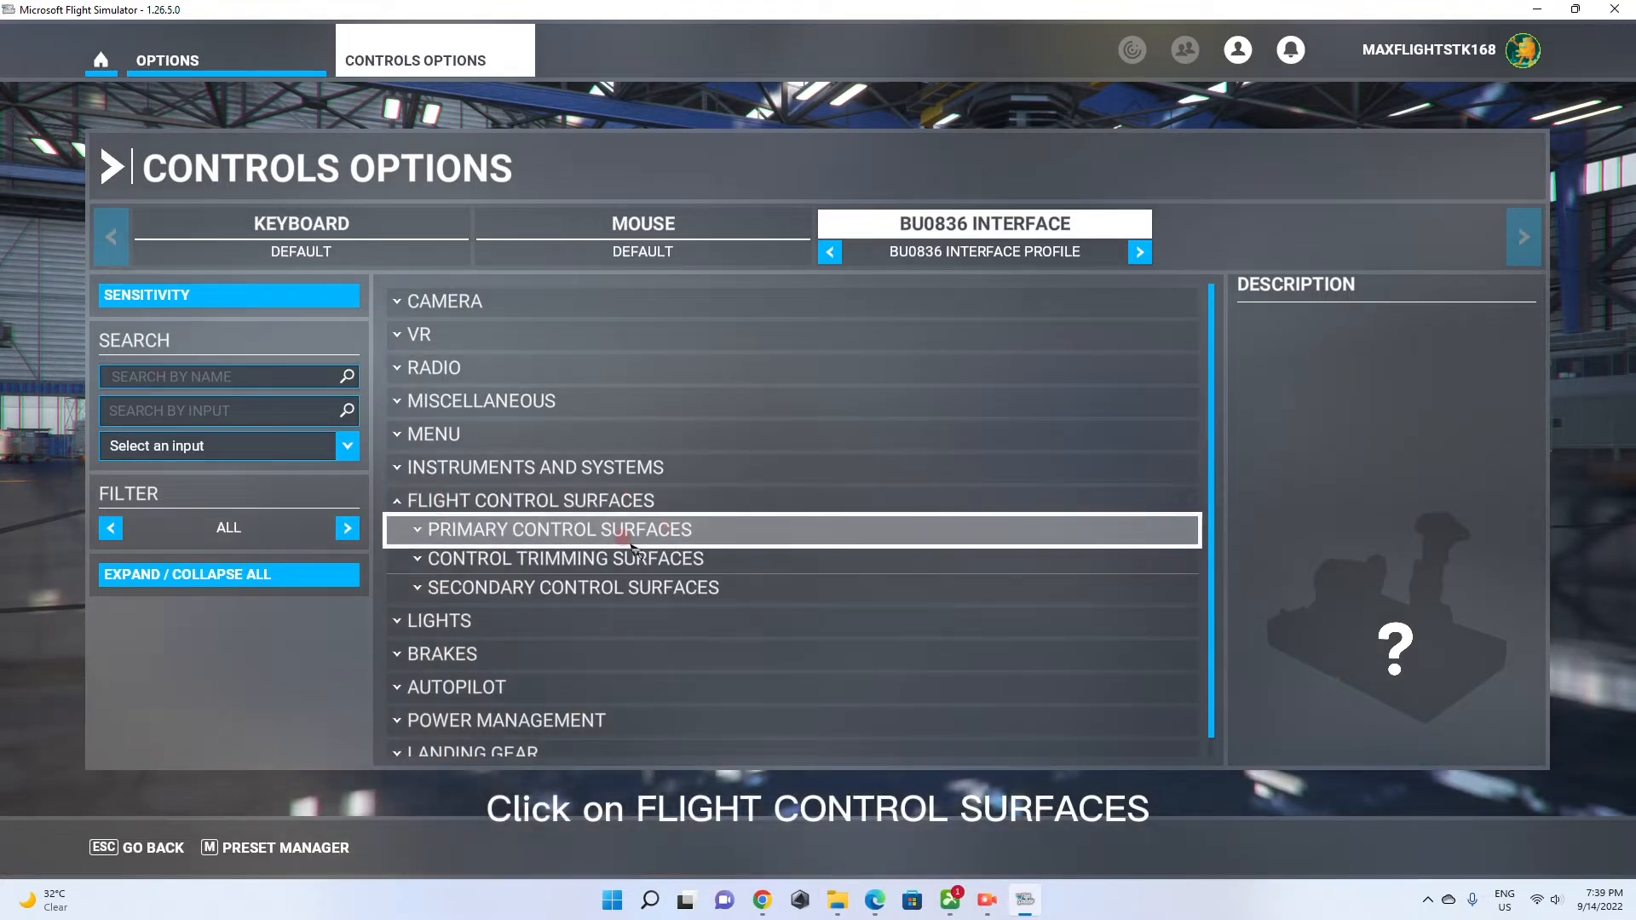
left_click(558, 528)
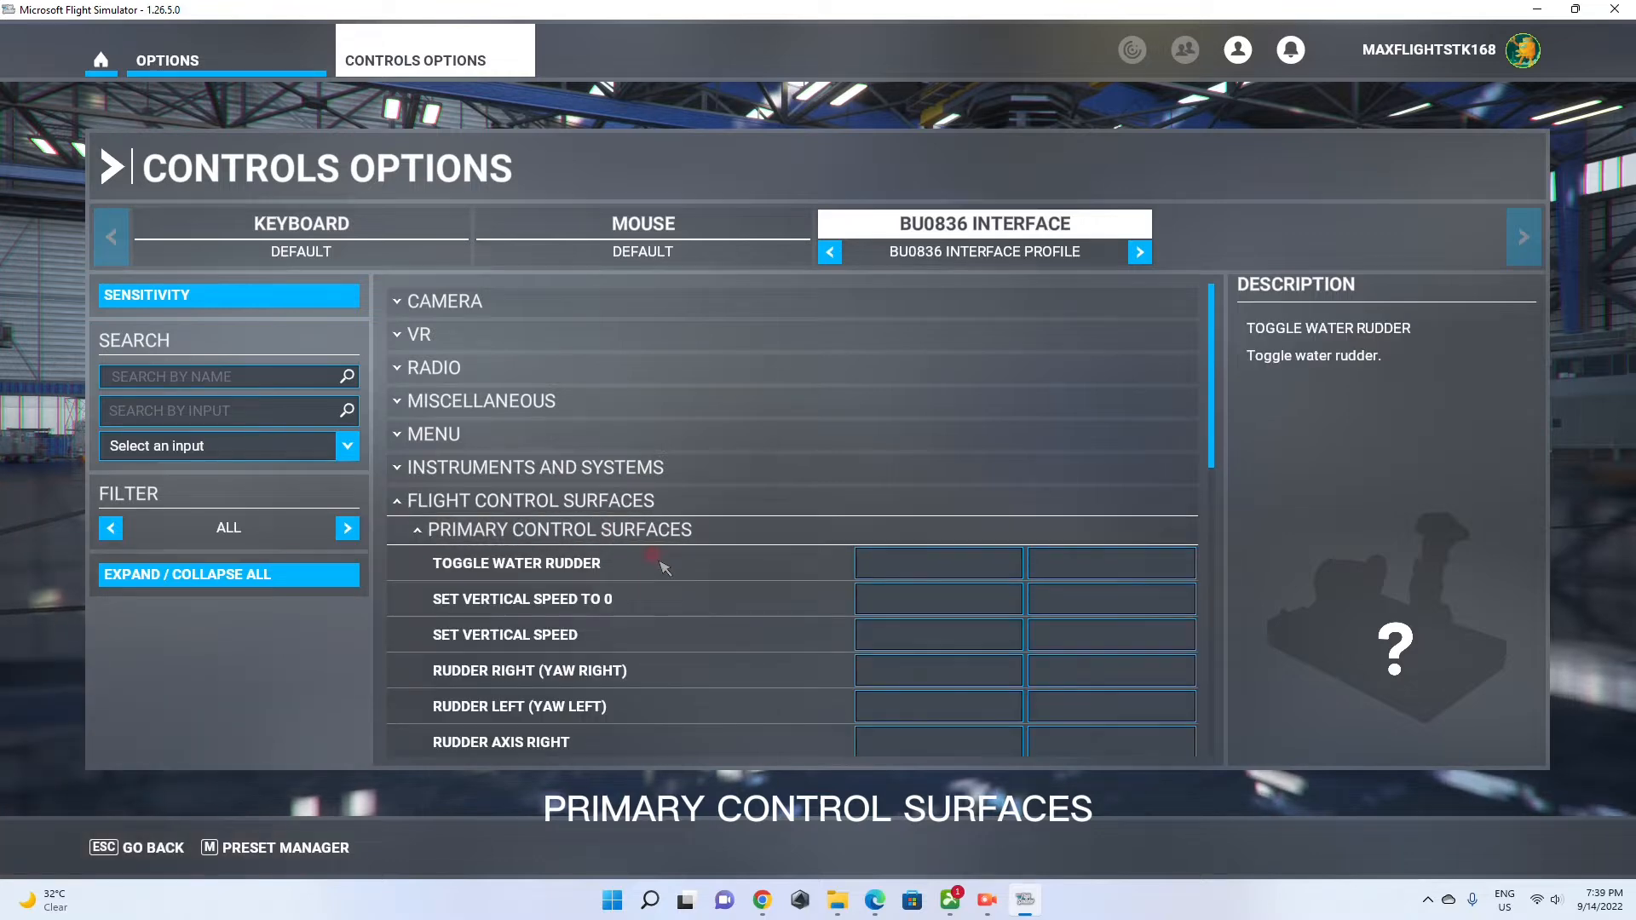
scroll("down", 3)
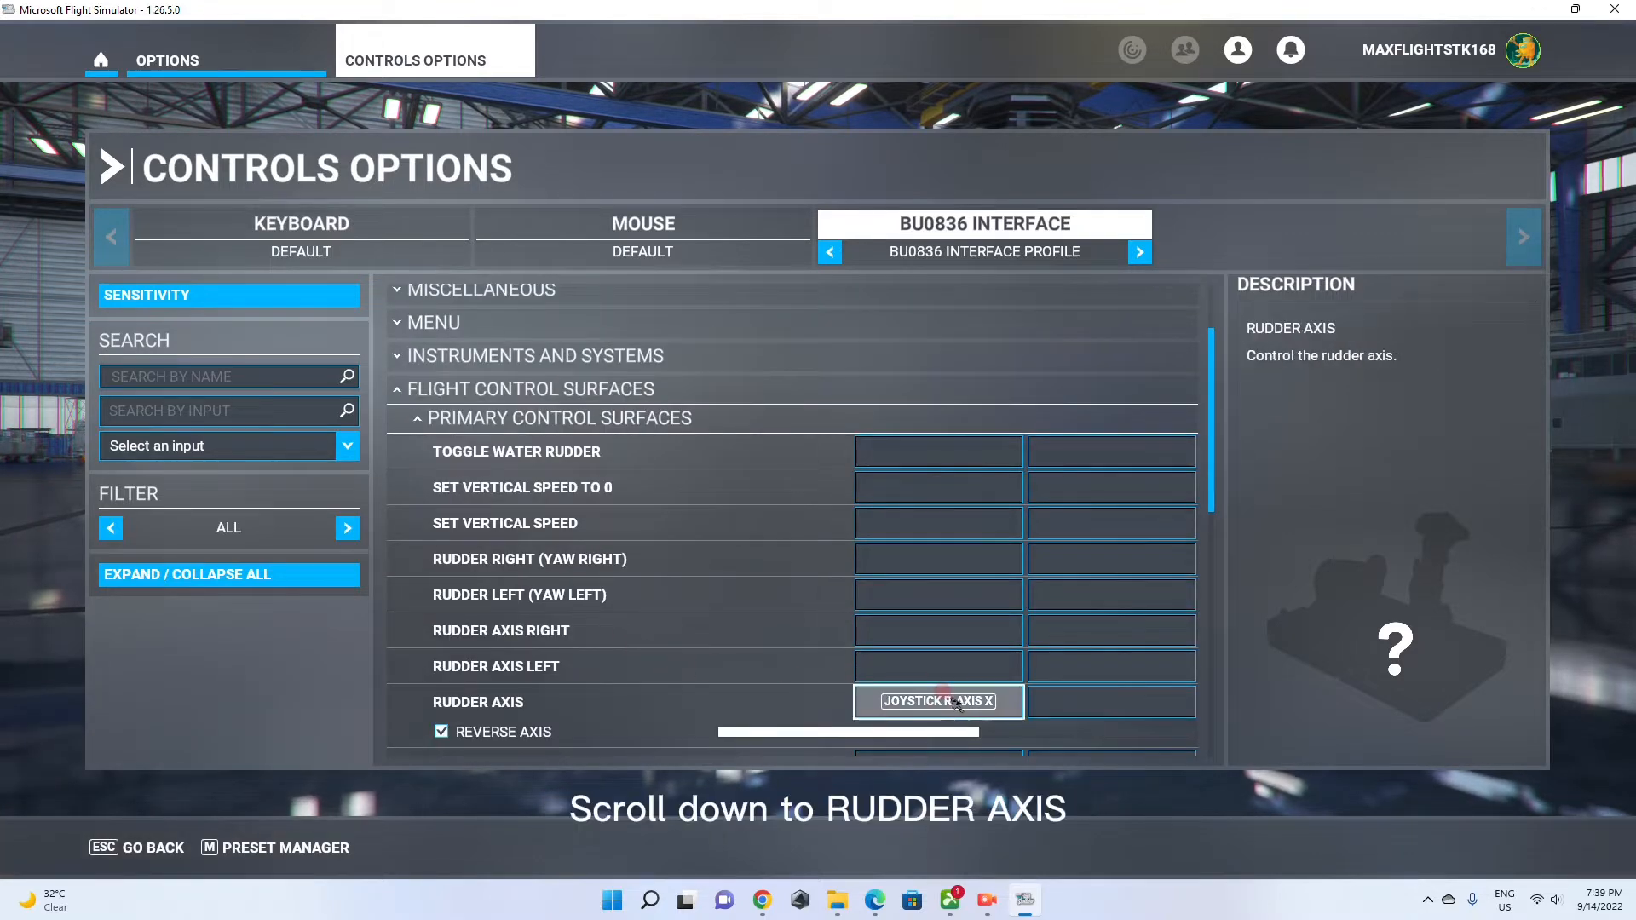
Bind Rudder Axis to Joystick R-Axis X by moving the rudder and validating
left_click(936, 700)
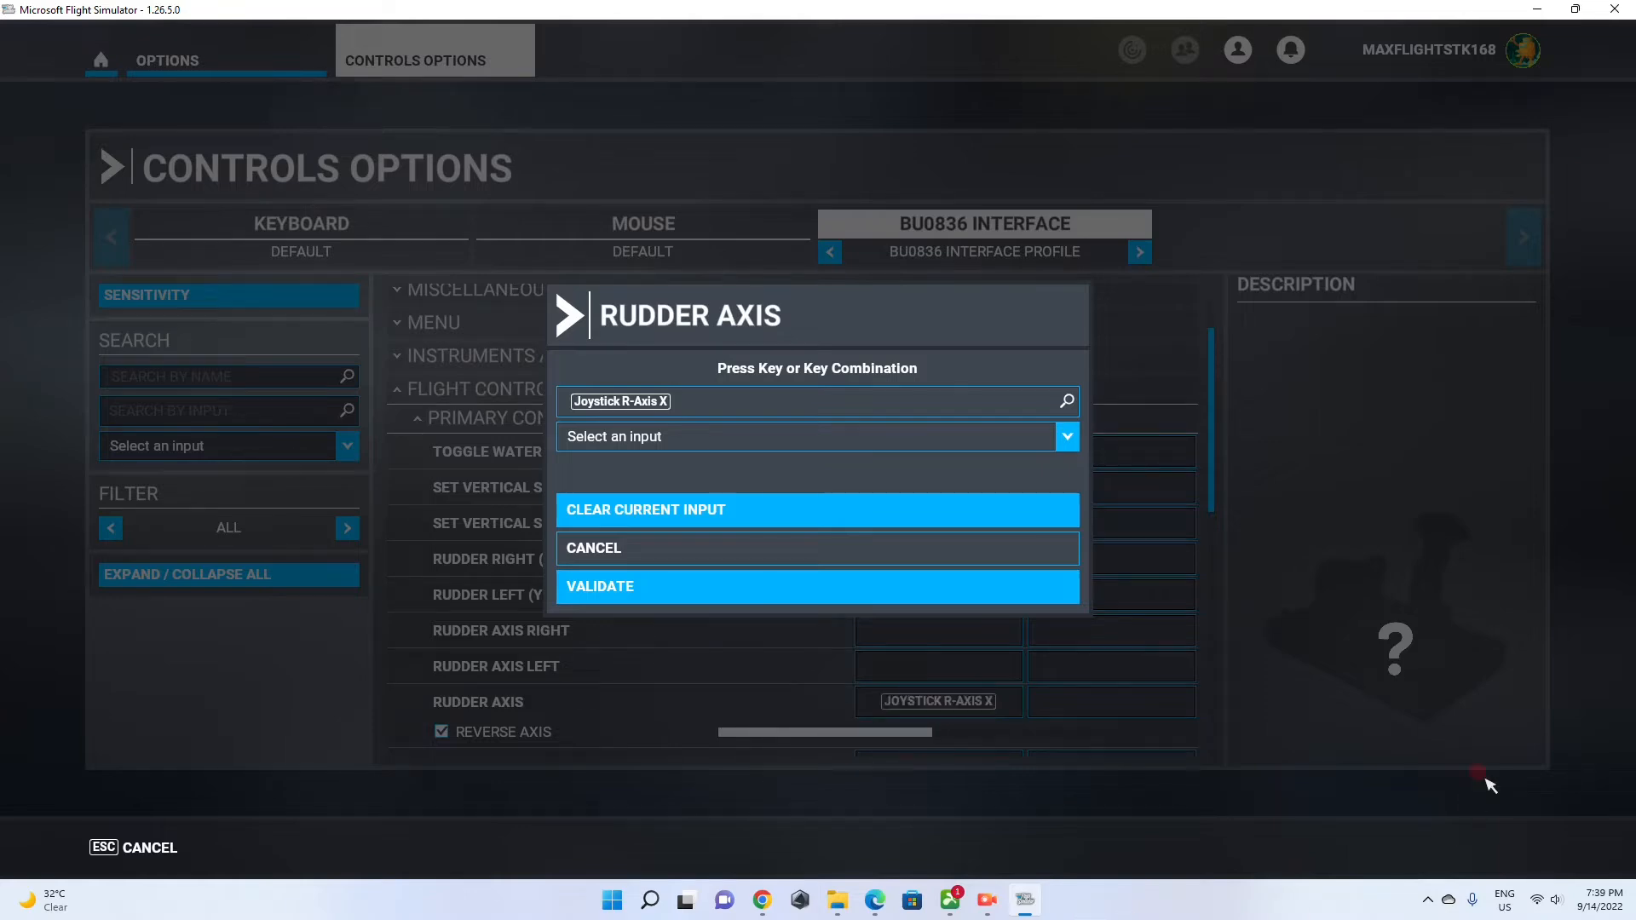
left_click(816, 587)
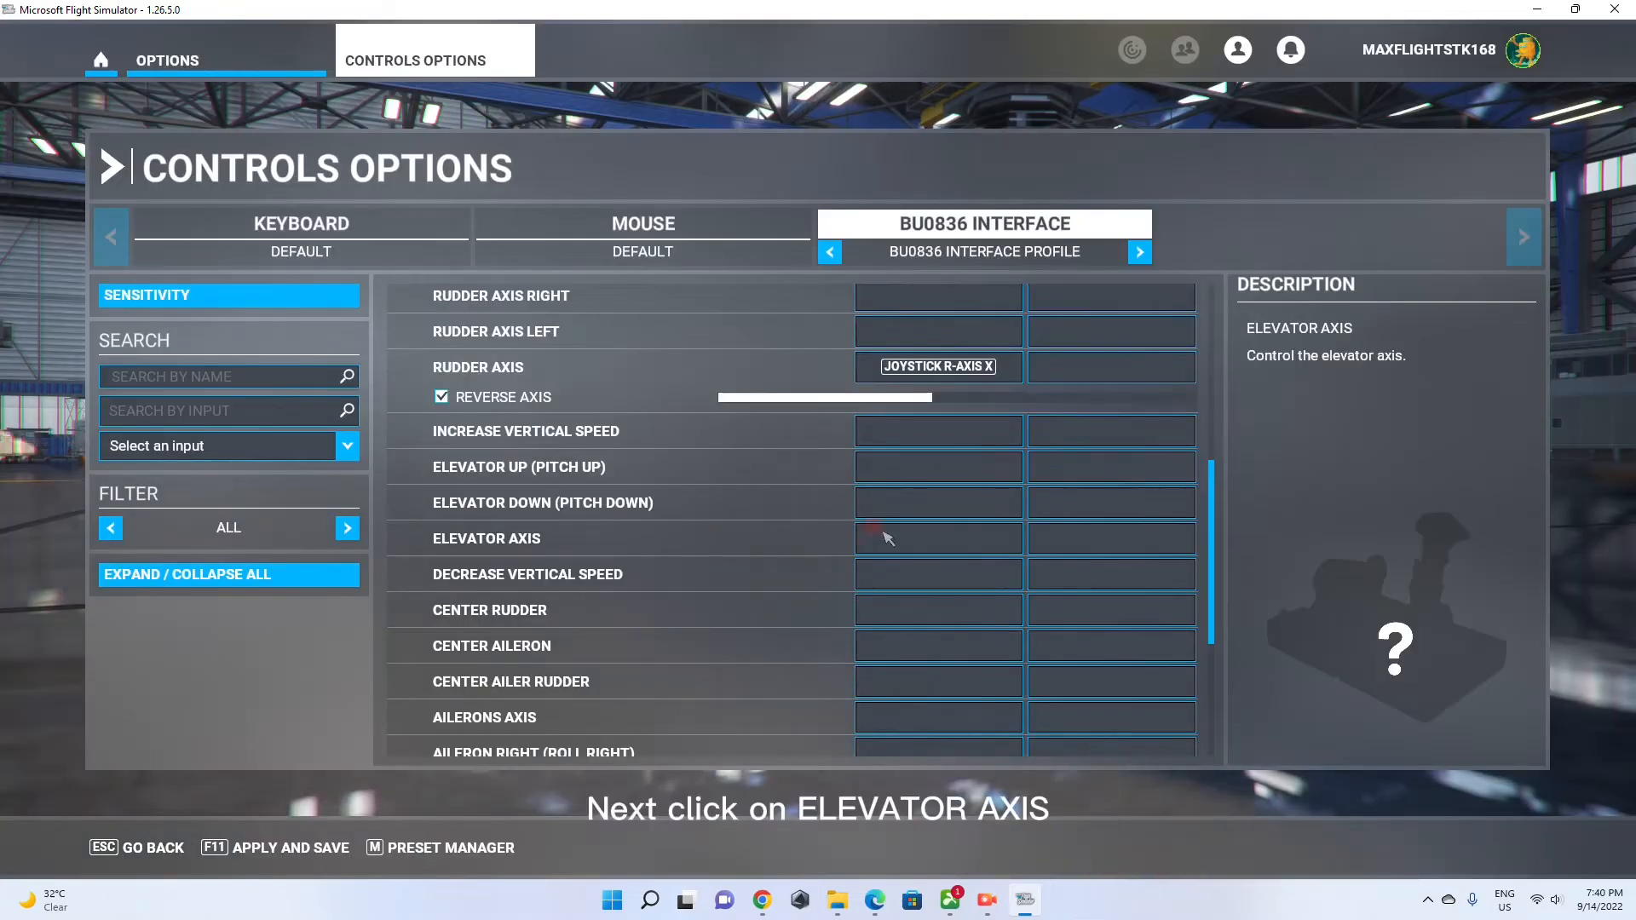
Bind Elevator Axis to Joystick L-Axis Y via scanning and validate it
left_click(935, 537)
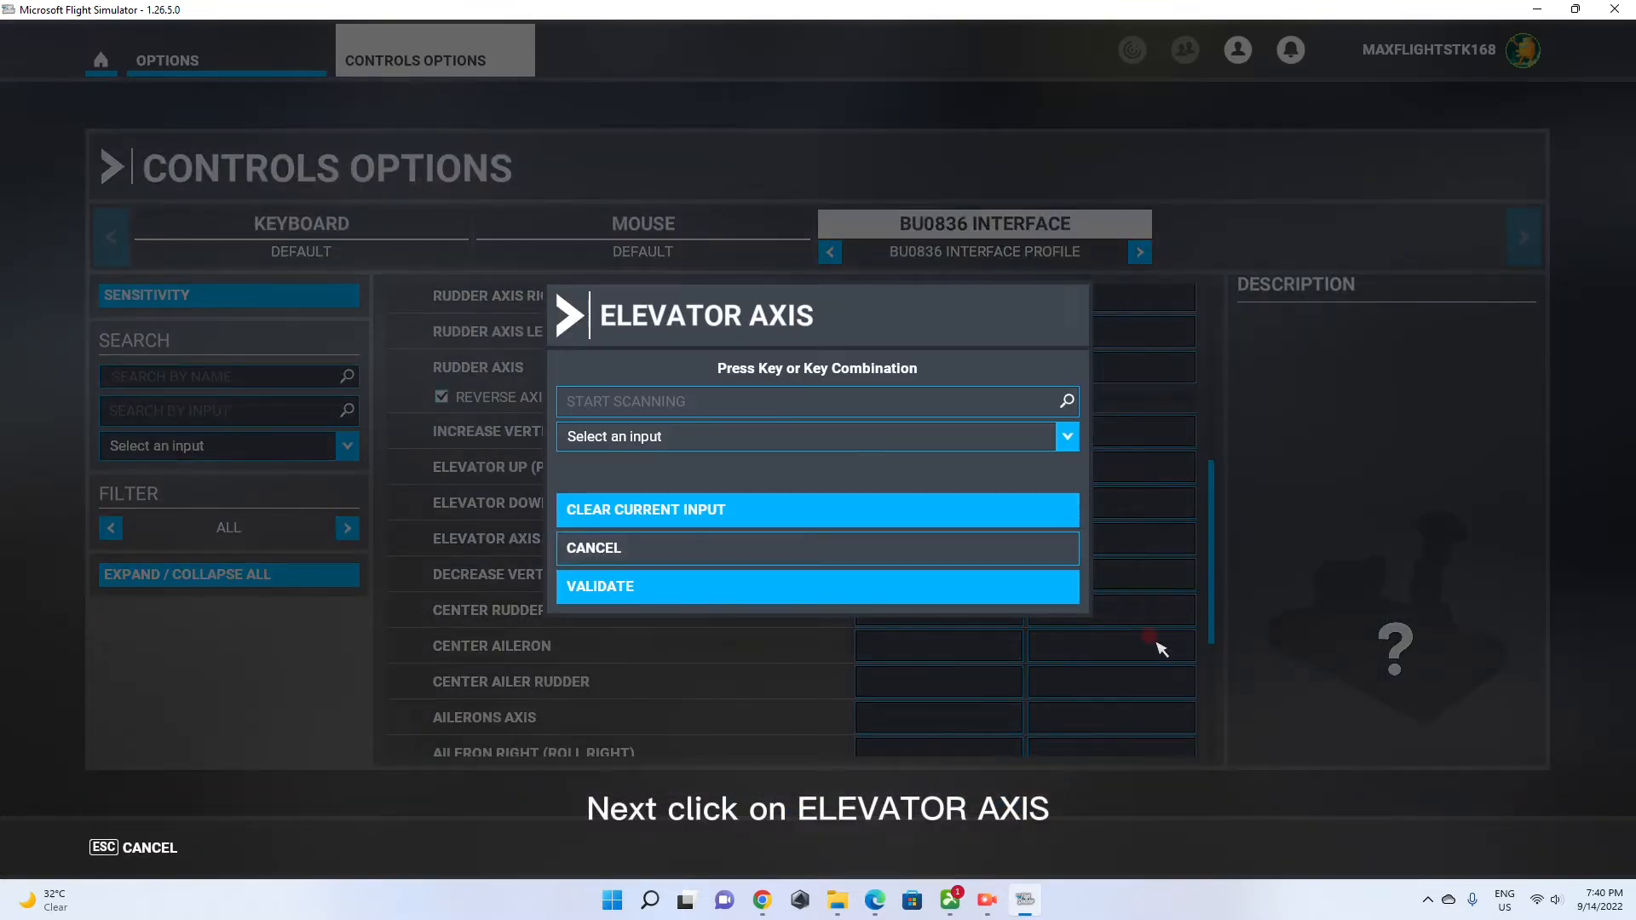
left_click(814, 402)
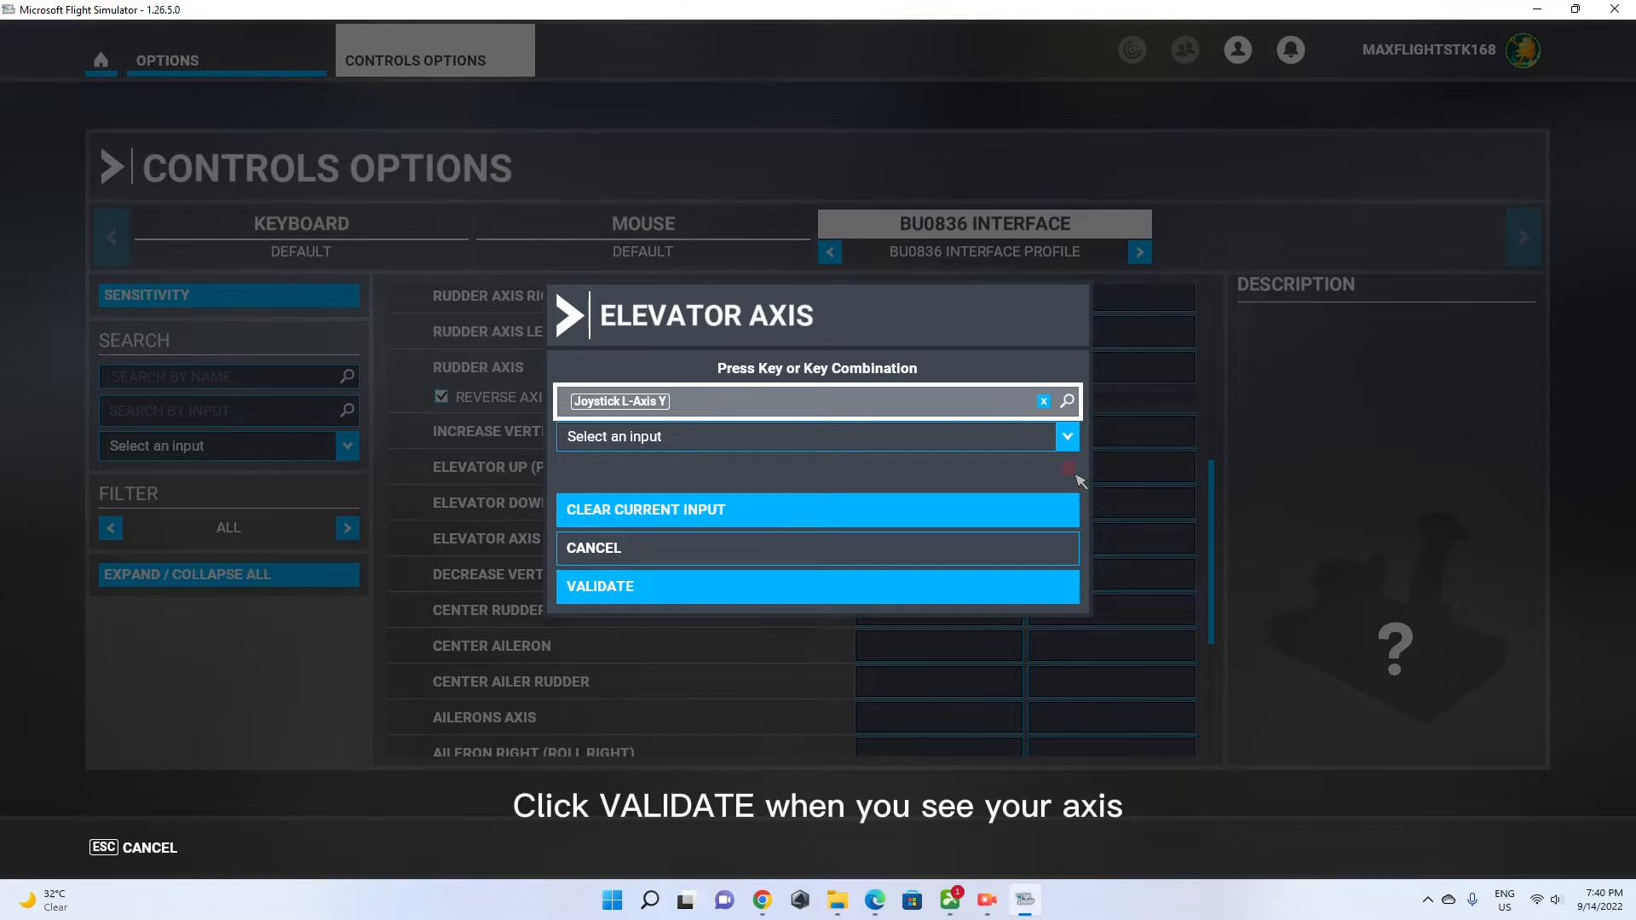
left_click(816, 584)
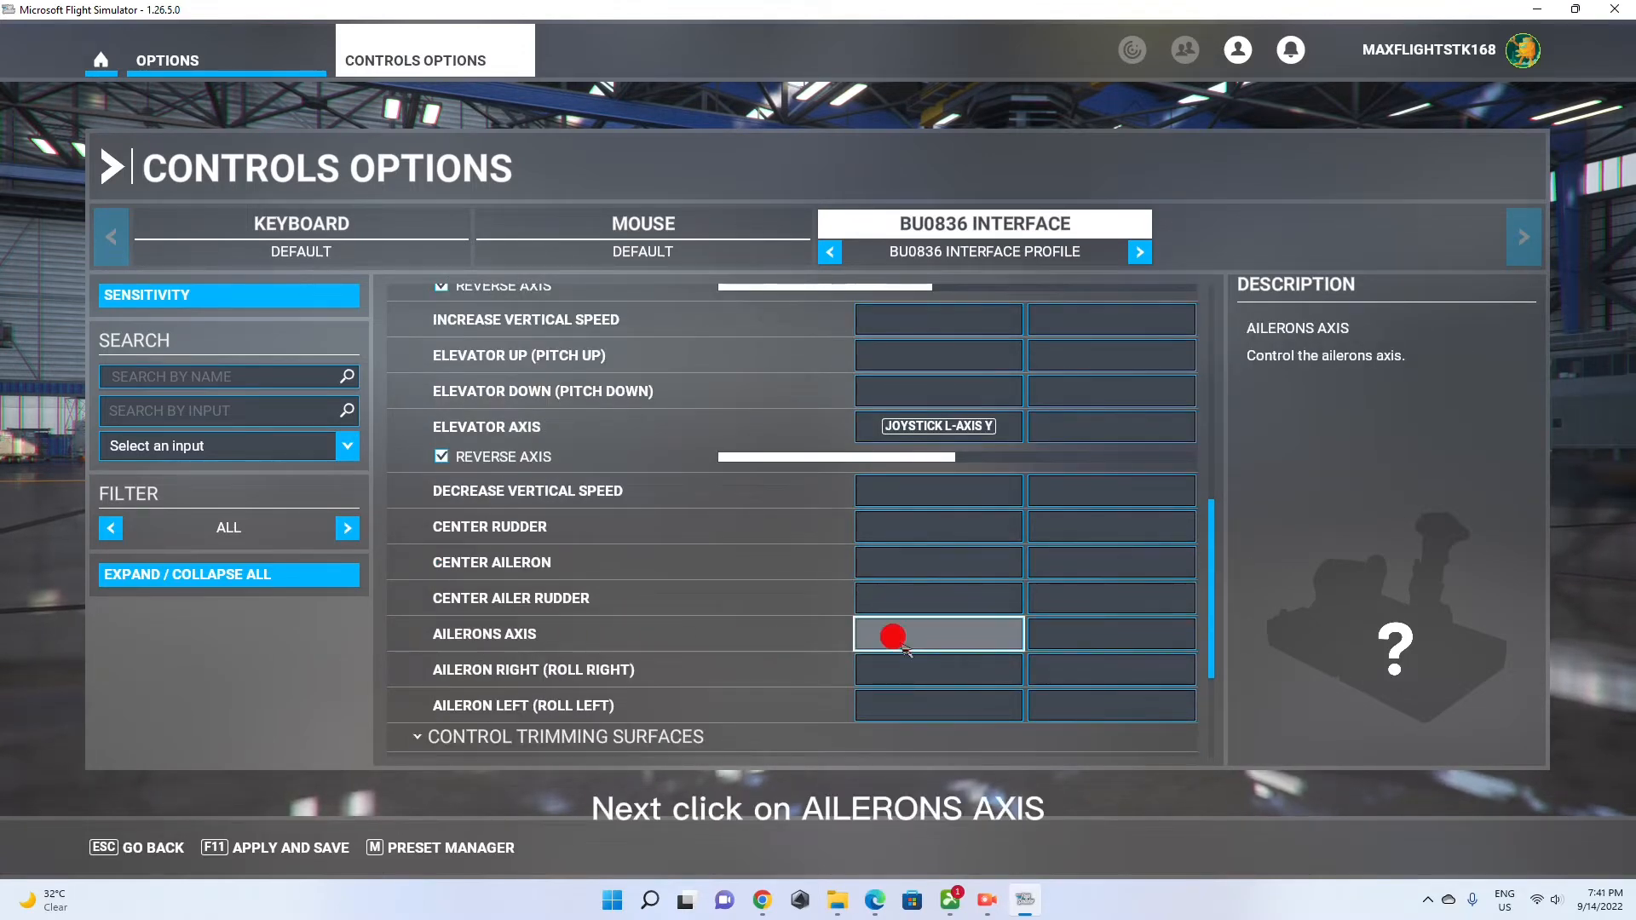
Bind Ailerons Axis to Joystick L-Axis X via scanning and validate it
left_click(936, 634)
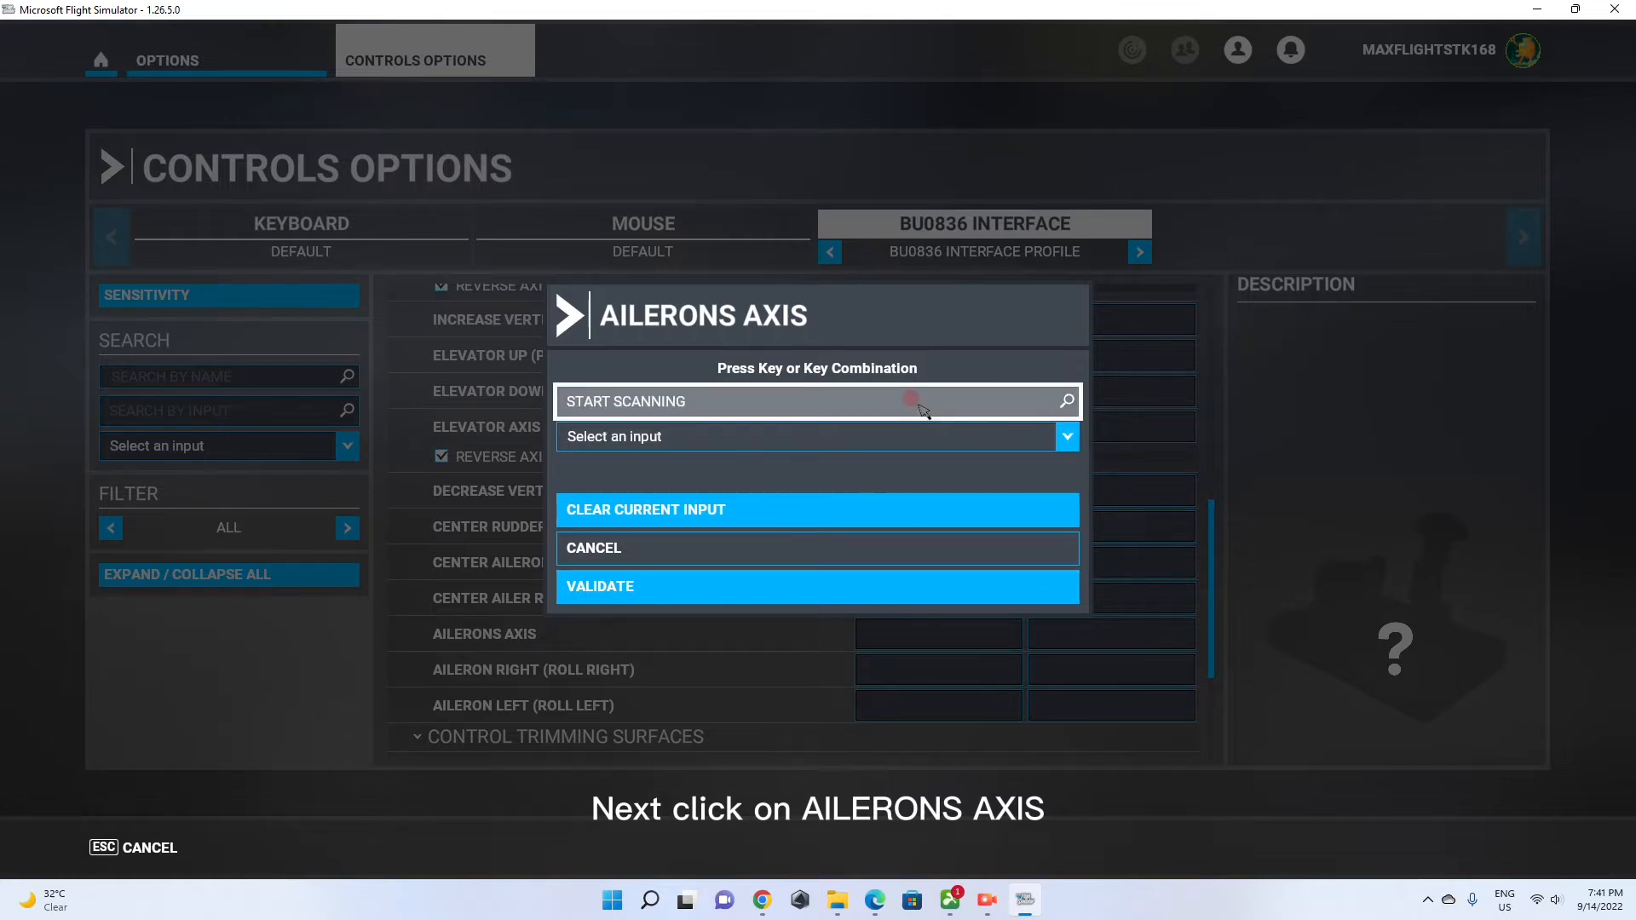
left_click(816, 401)
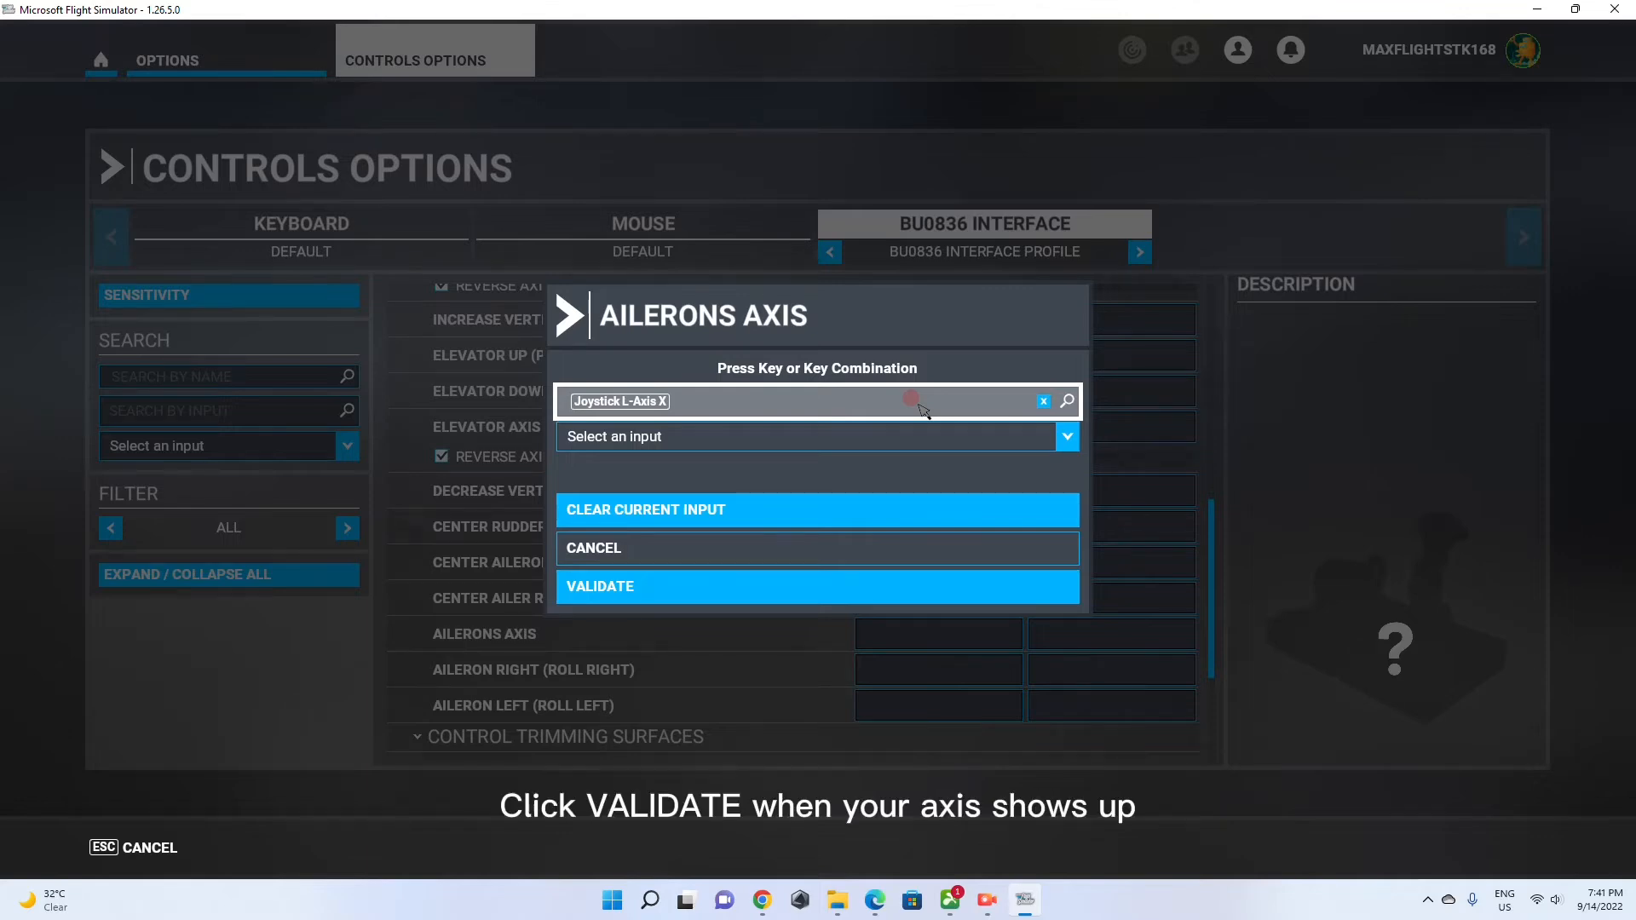
left_click(816, 585)
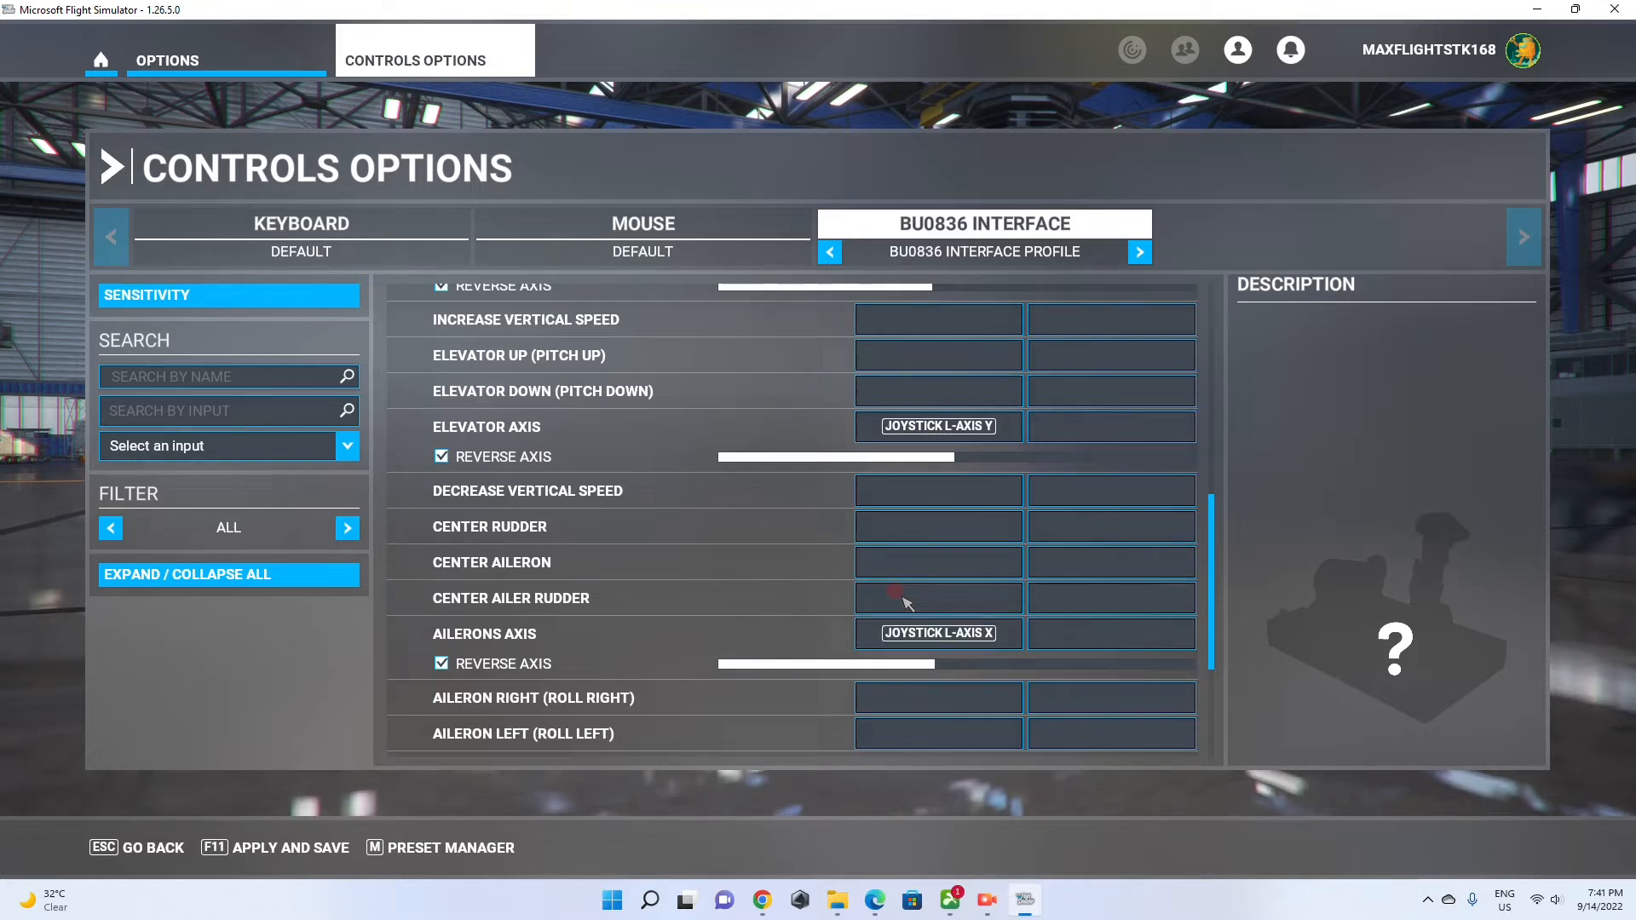
scroll("down", 3)
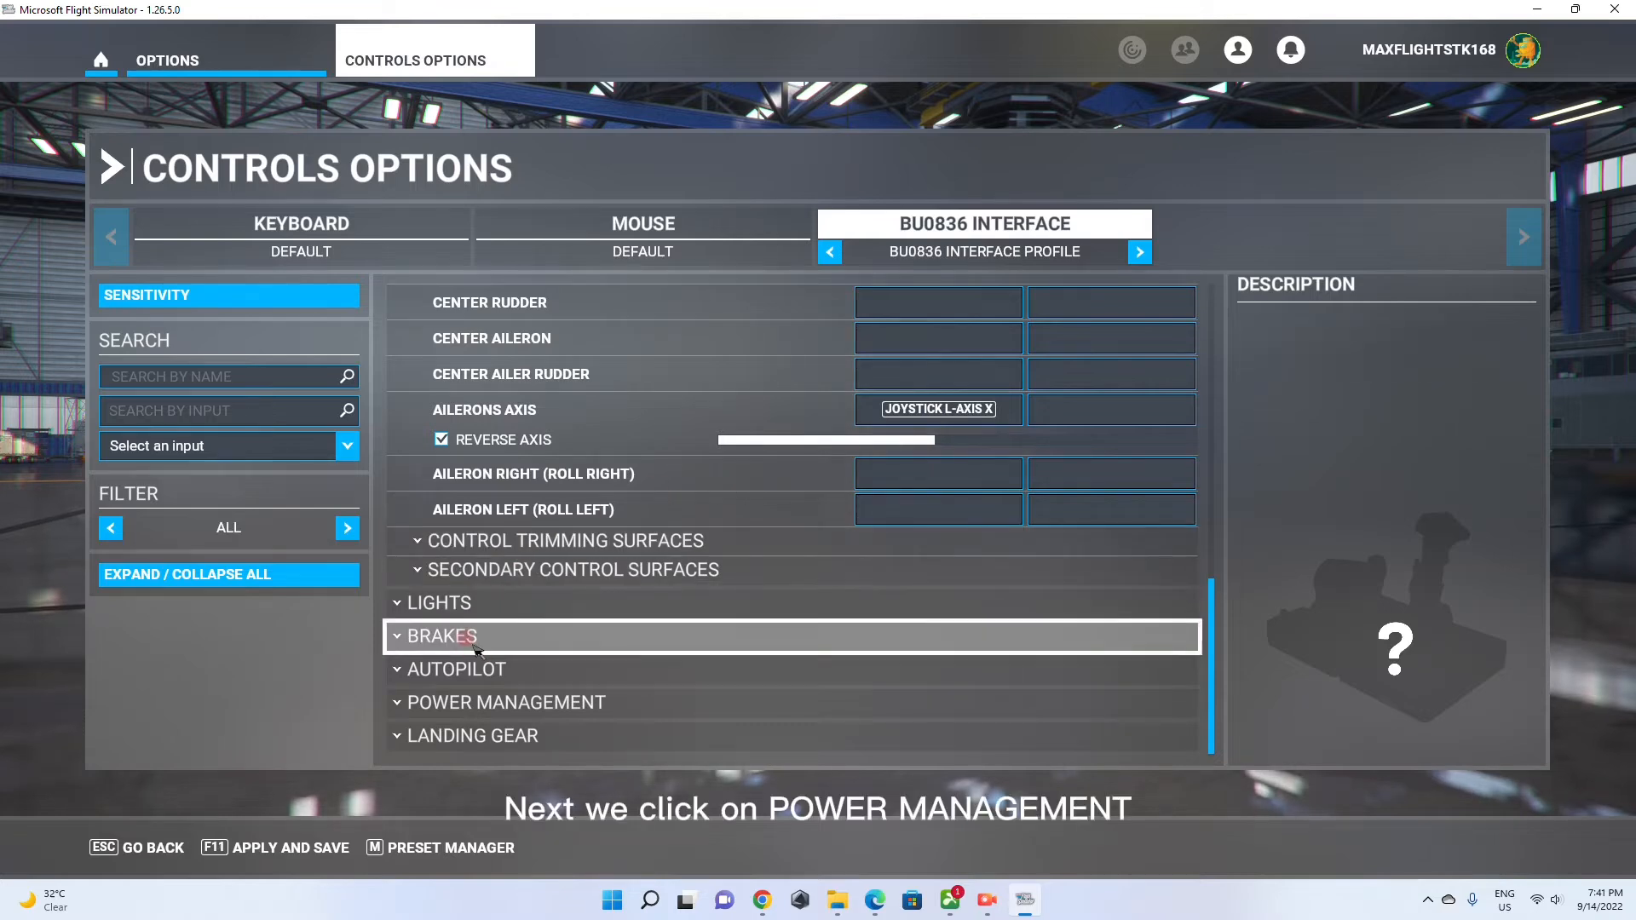
Expand Power Management > Propeller and select the Propeller Axis binding slot
left_click(505, 702)
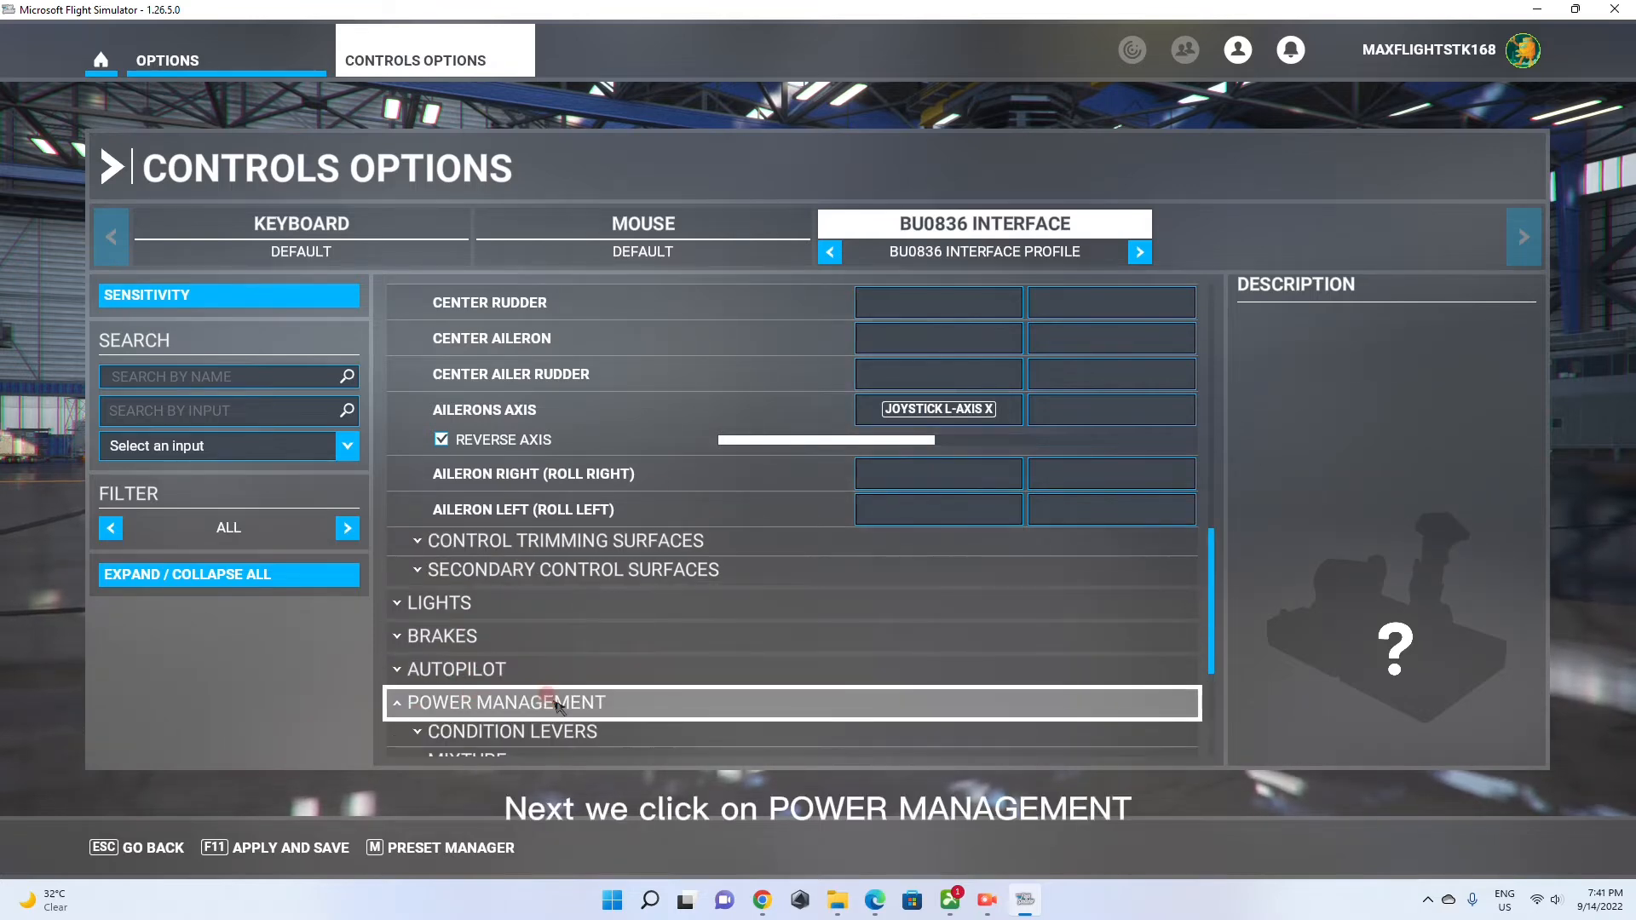
left_click(504, 701)
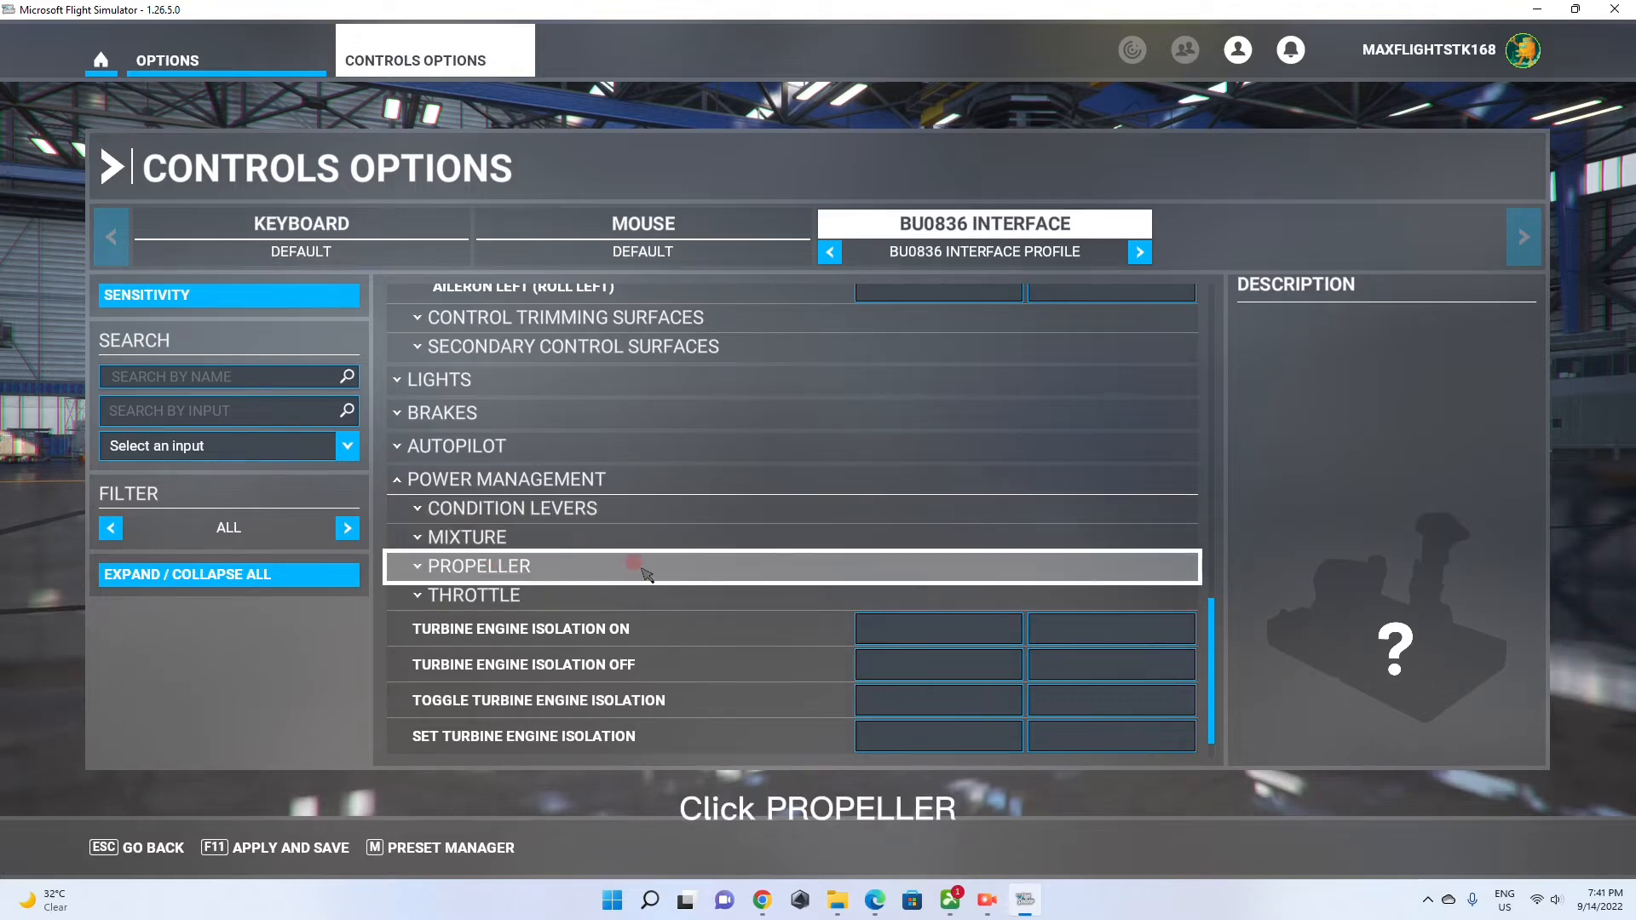
left_click(479, 565)
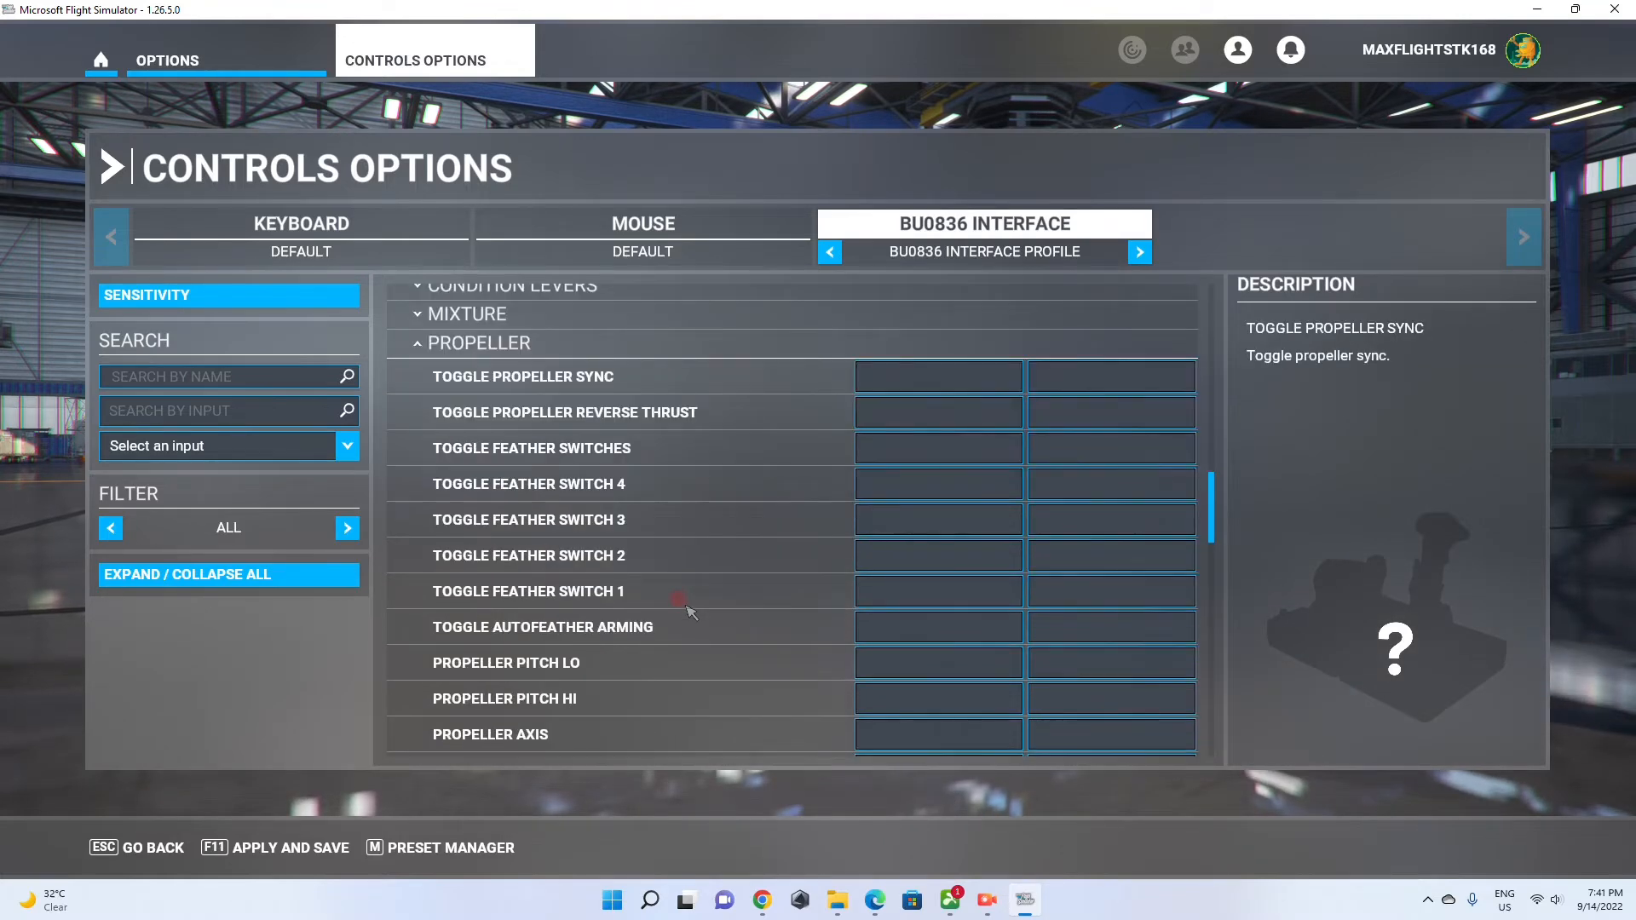
scroll("down", 3)
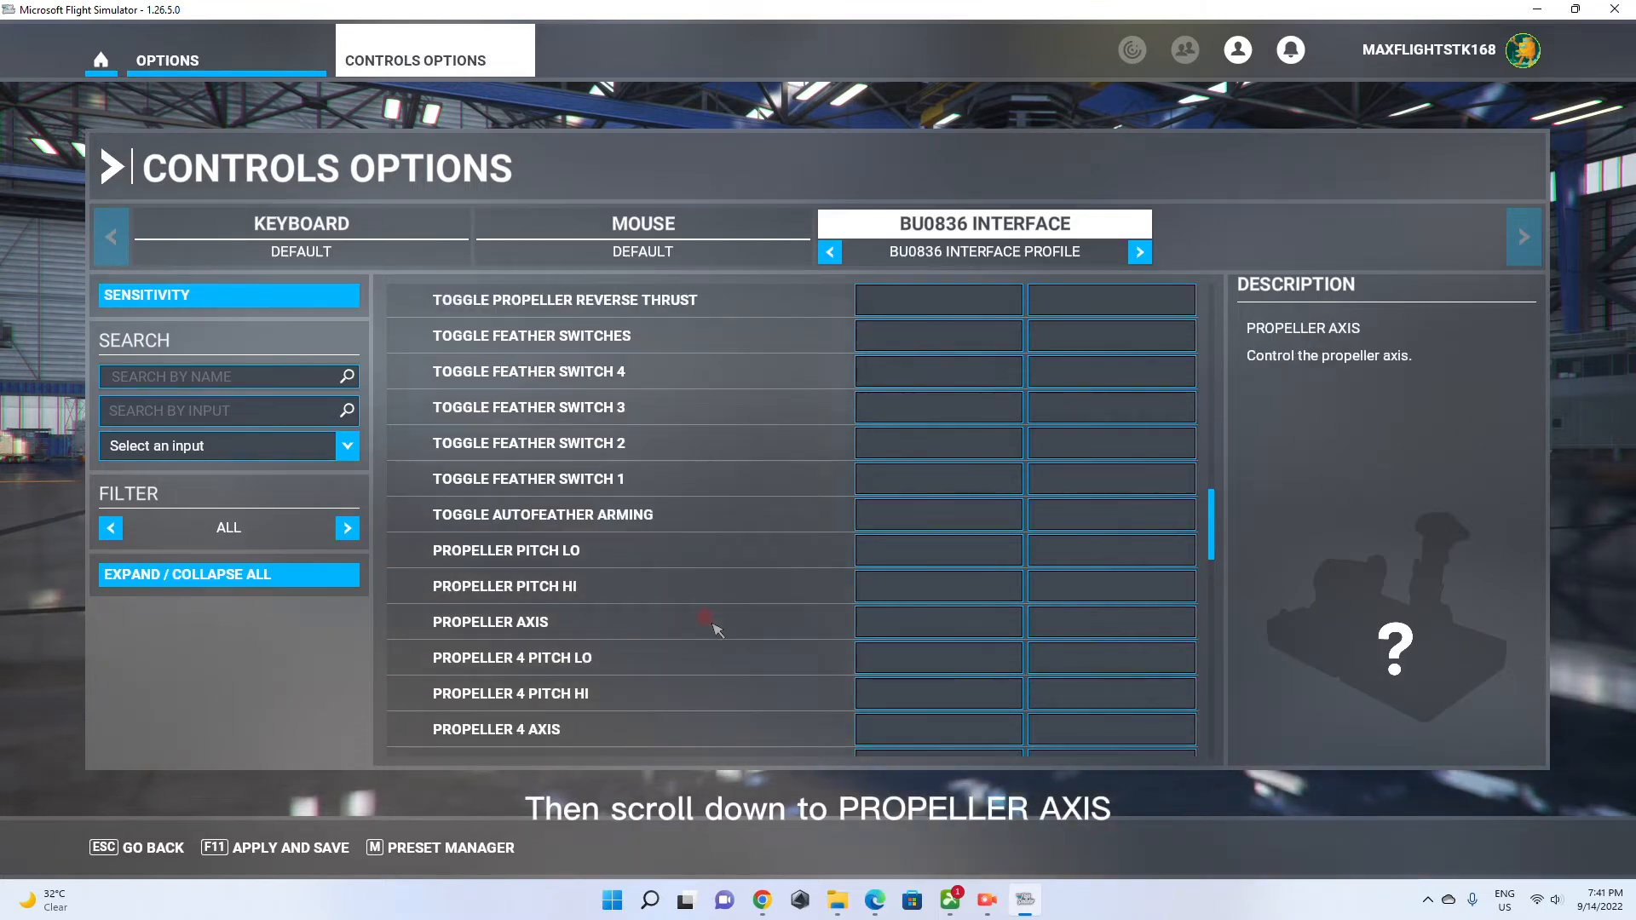
left_click(936, 622)
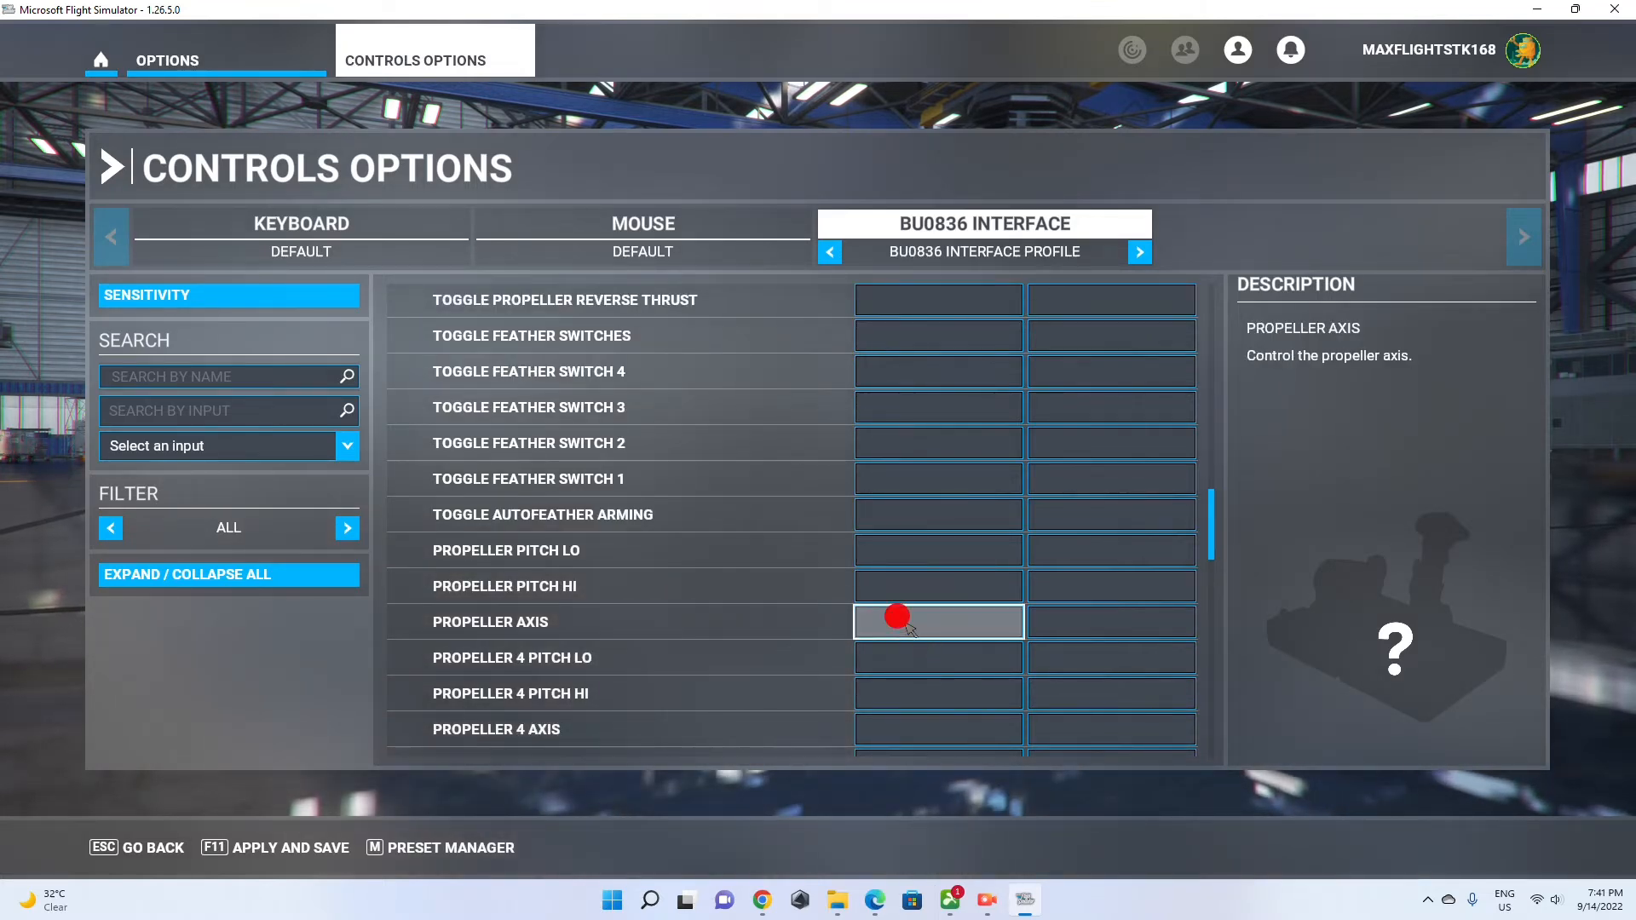
Bind Propeller Axis to Joystick R-Axis Y by moving the lever and validating
left_click(935, 620)
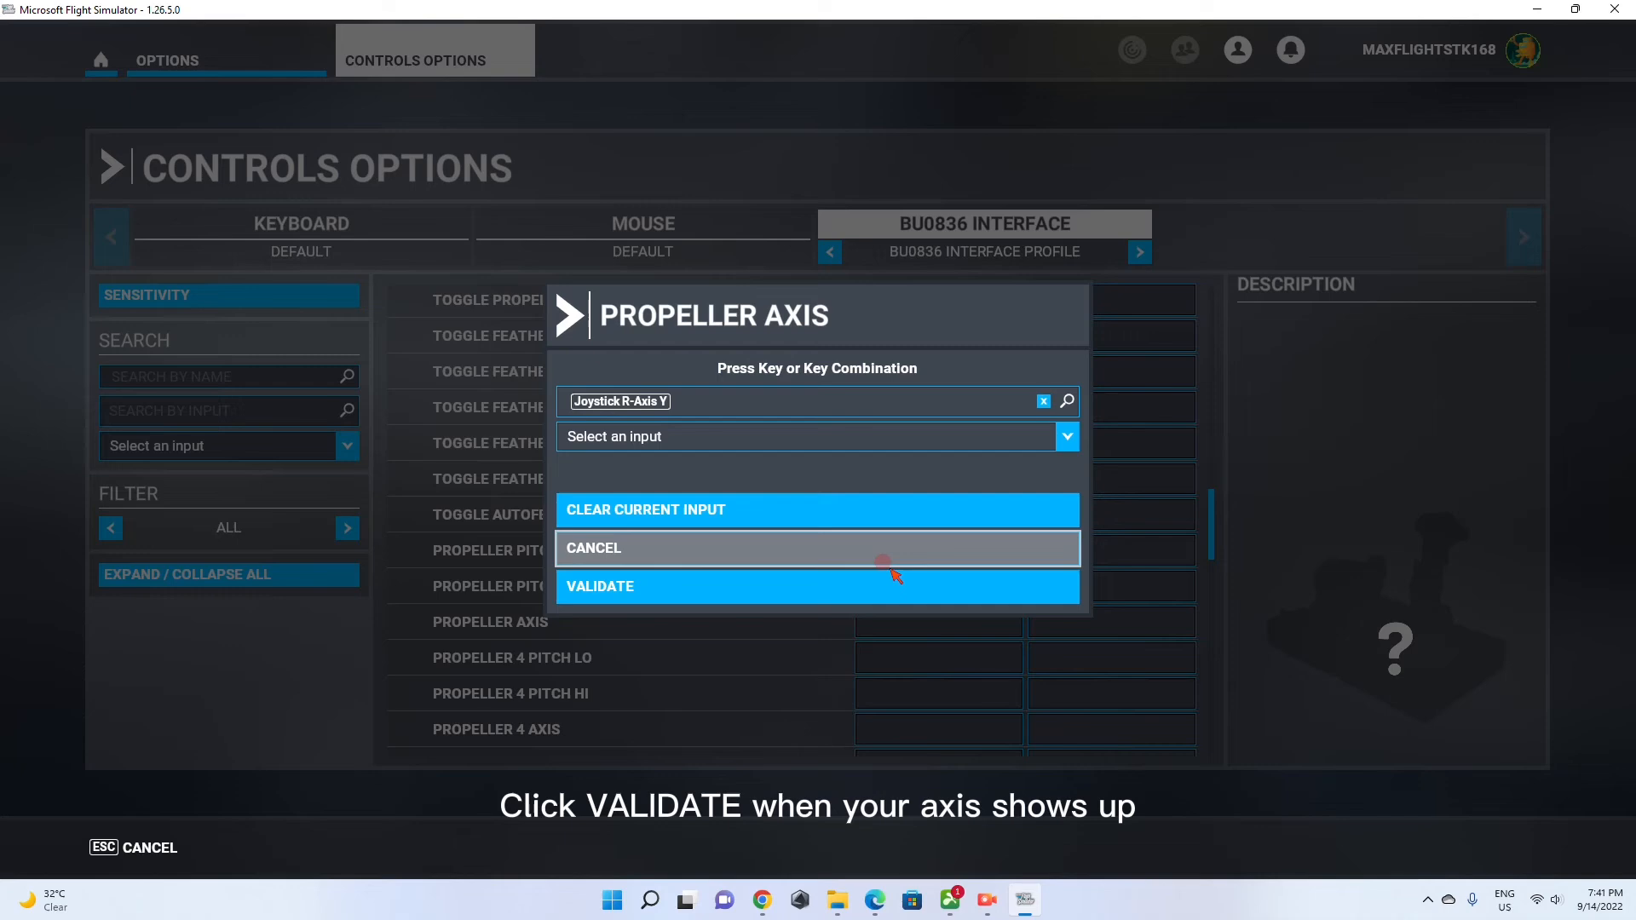
left_click(816, 584)
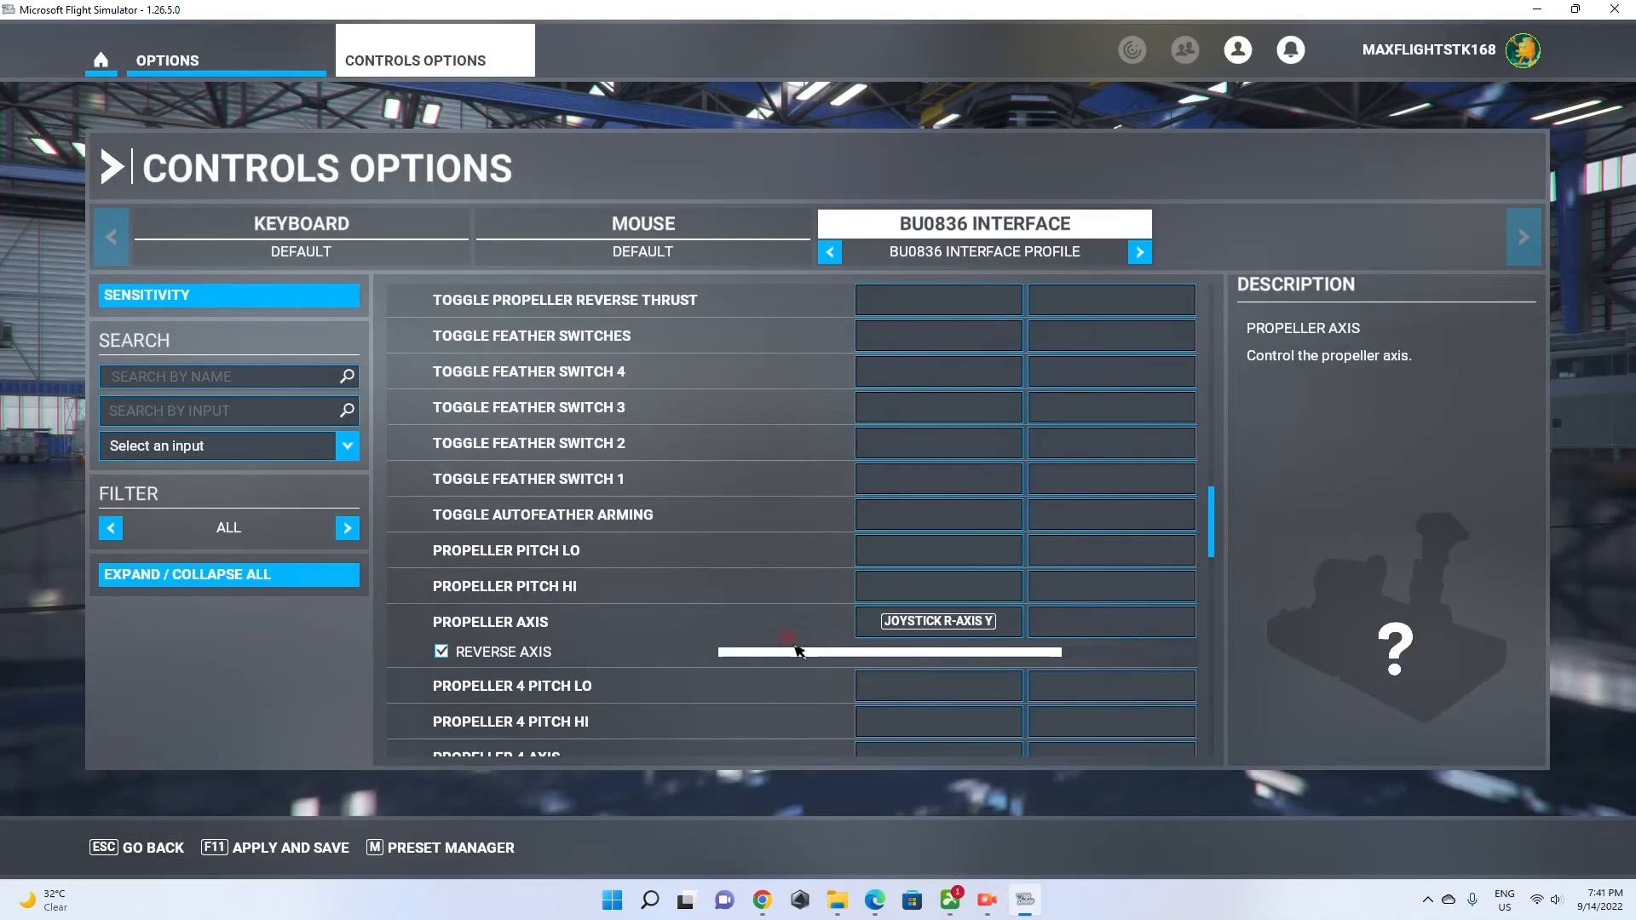
scroll("up", 3)
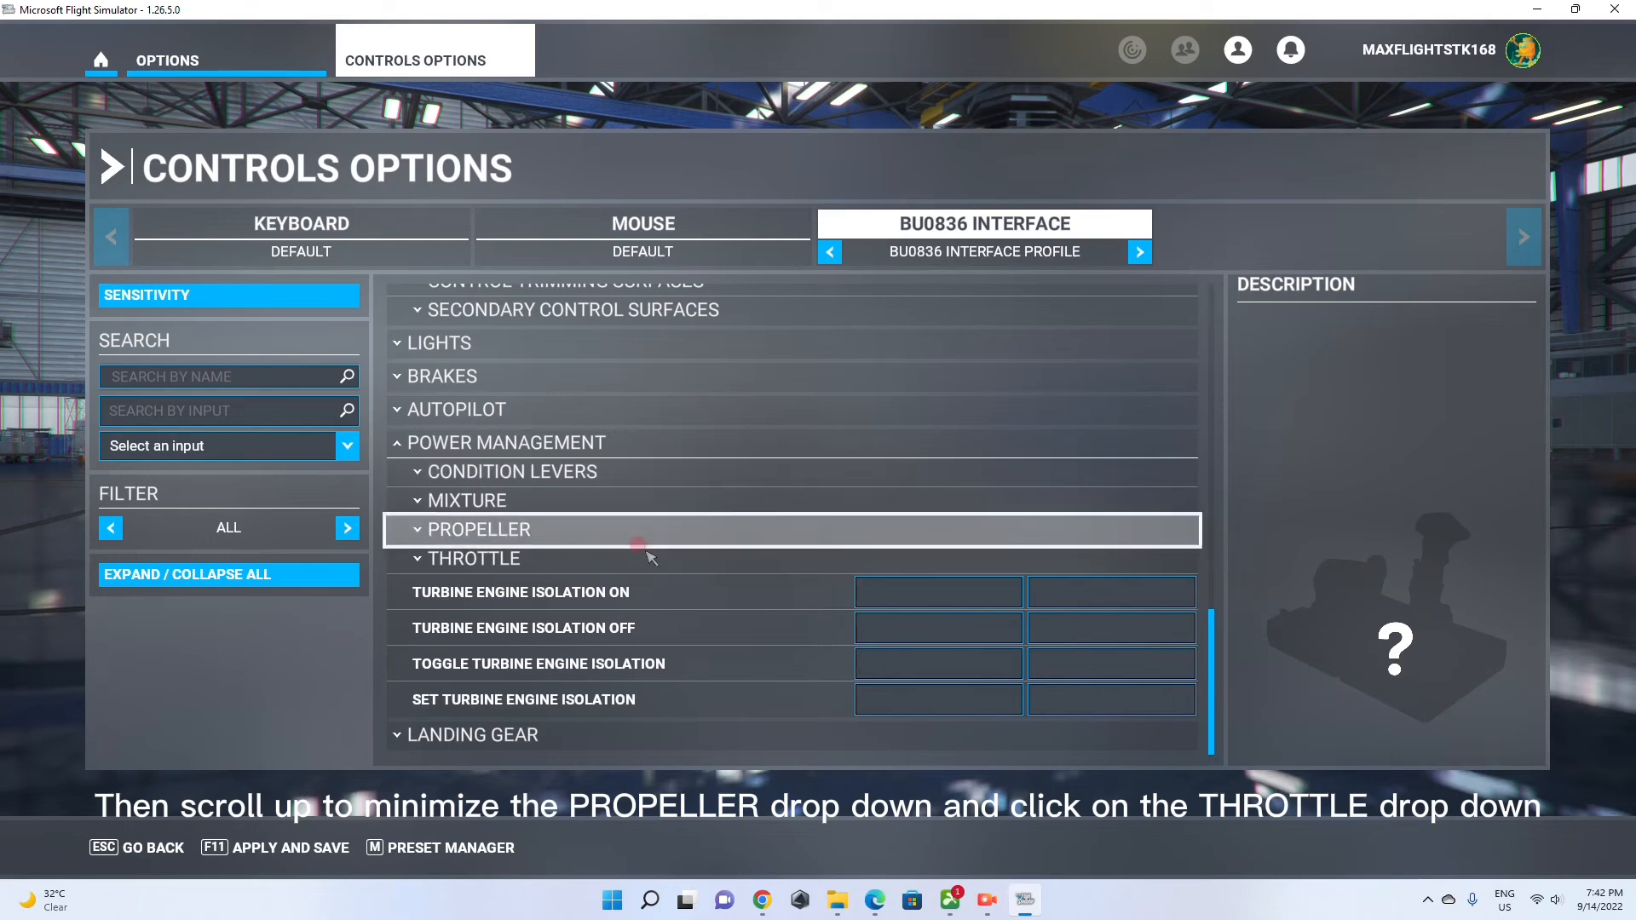
Expand Throttle and bind Throttle Axis to Joystick L-Axis Z via scanning, then validate
left_click(472, 559)
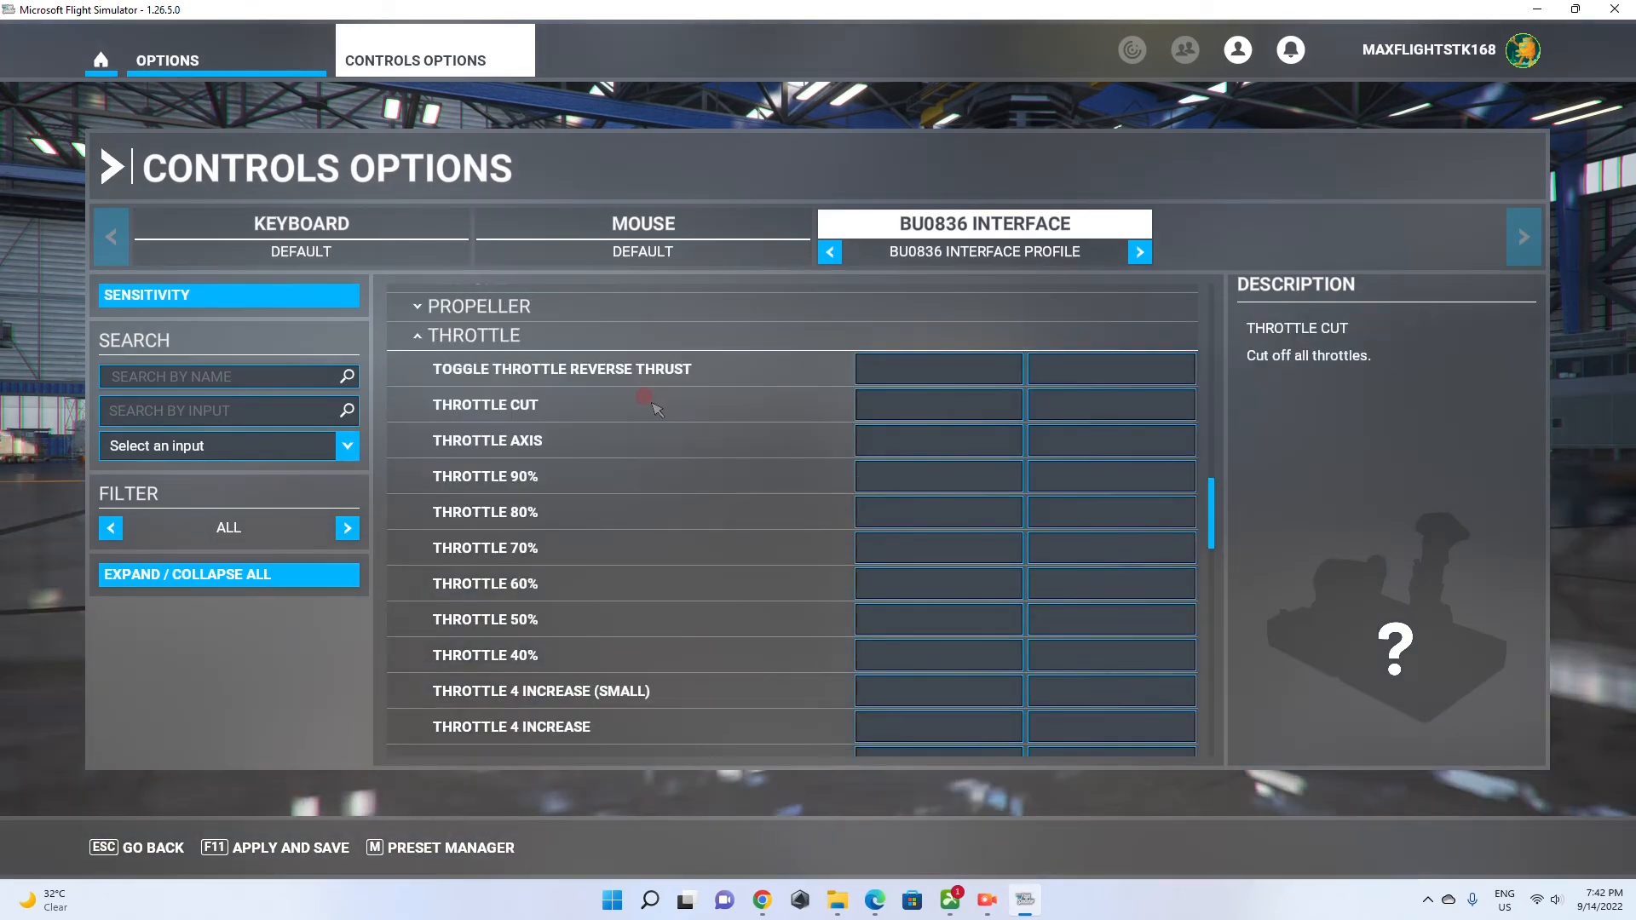
left_click(936, 440)
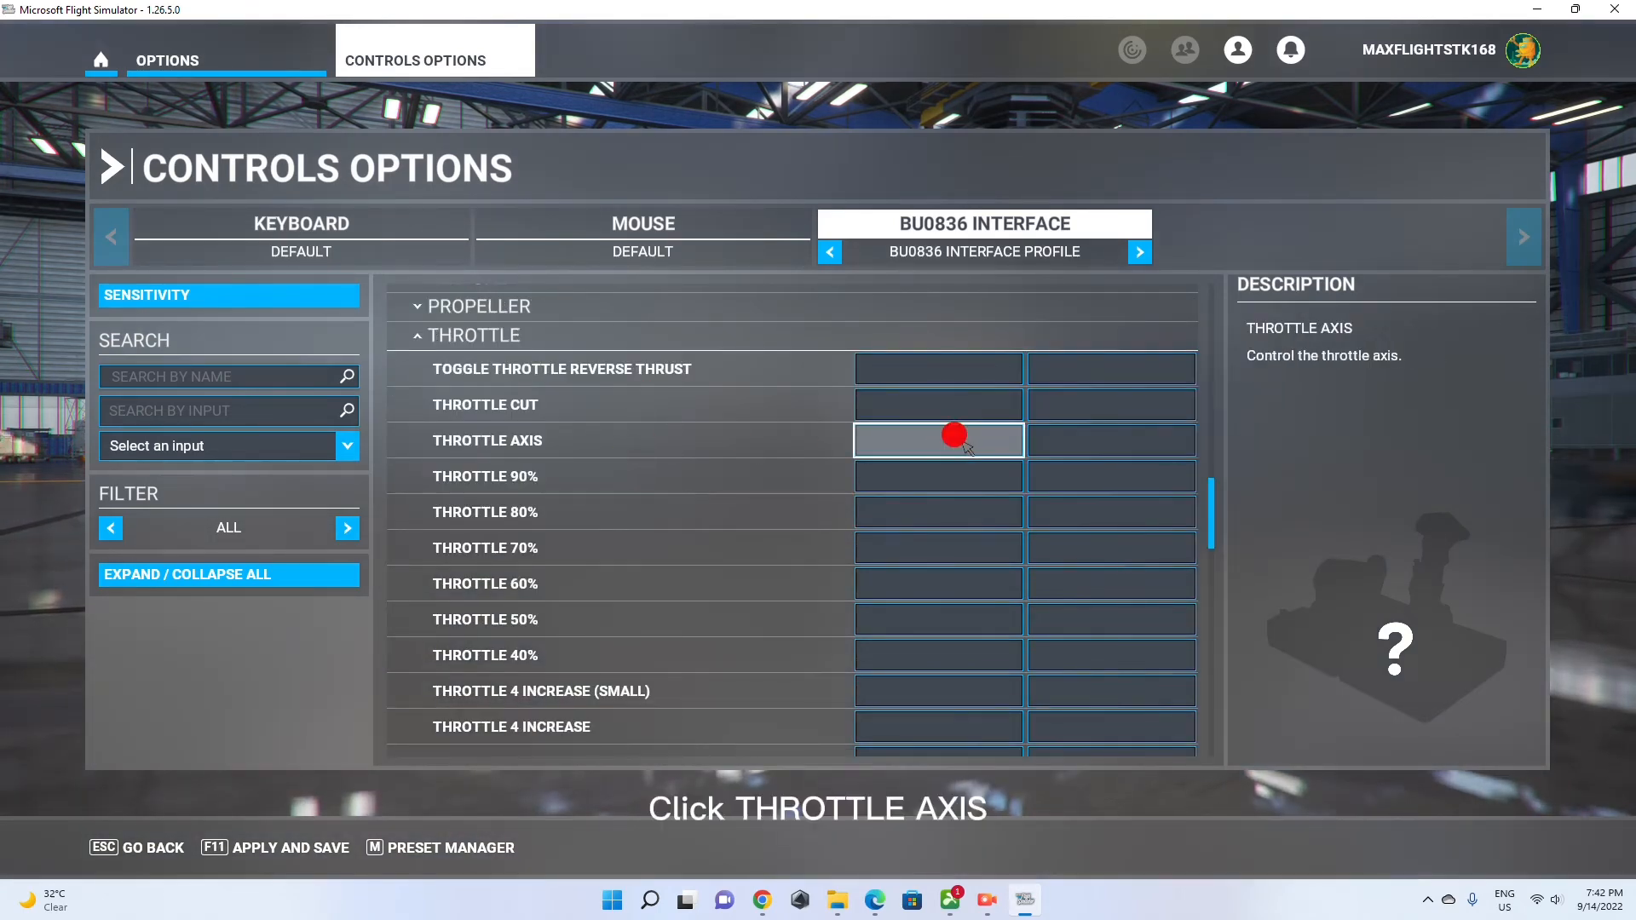
left_click(937, 440)
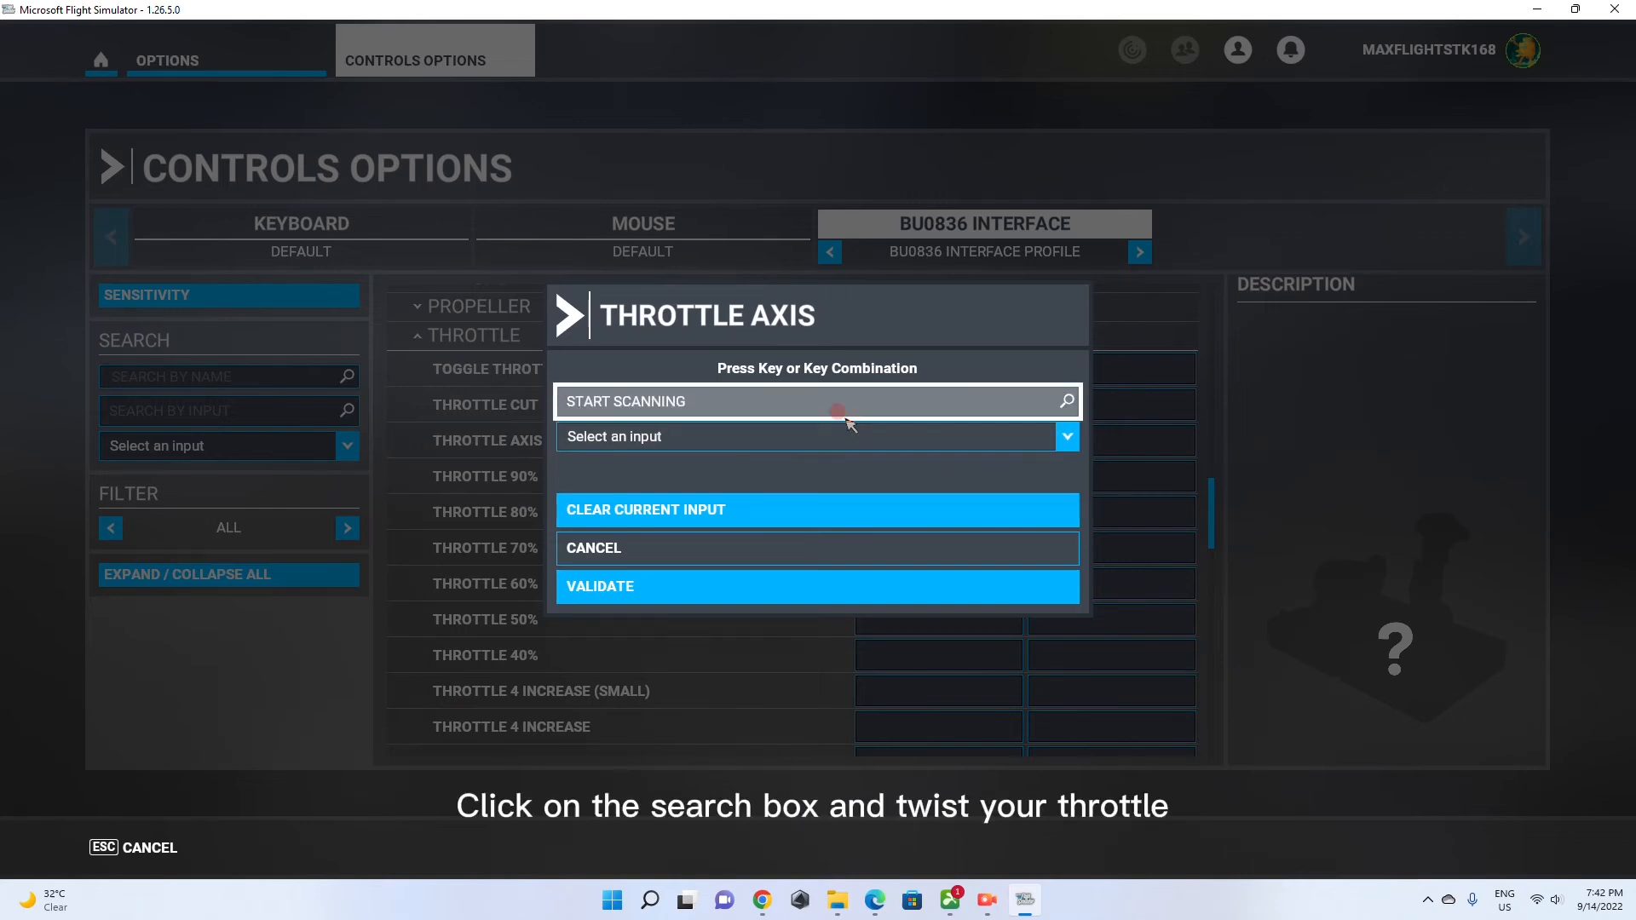
left_click(816, 401)
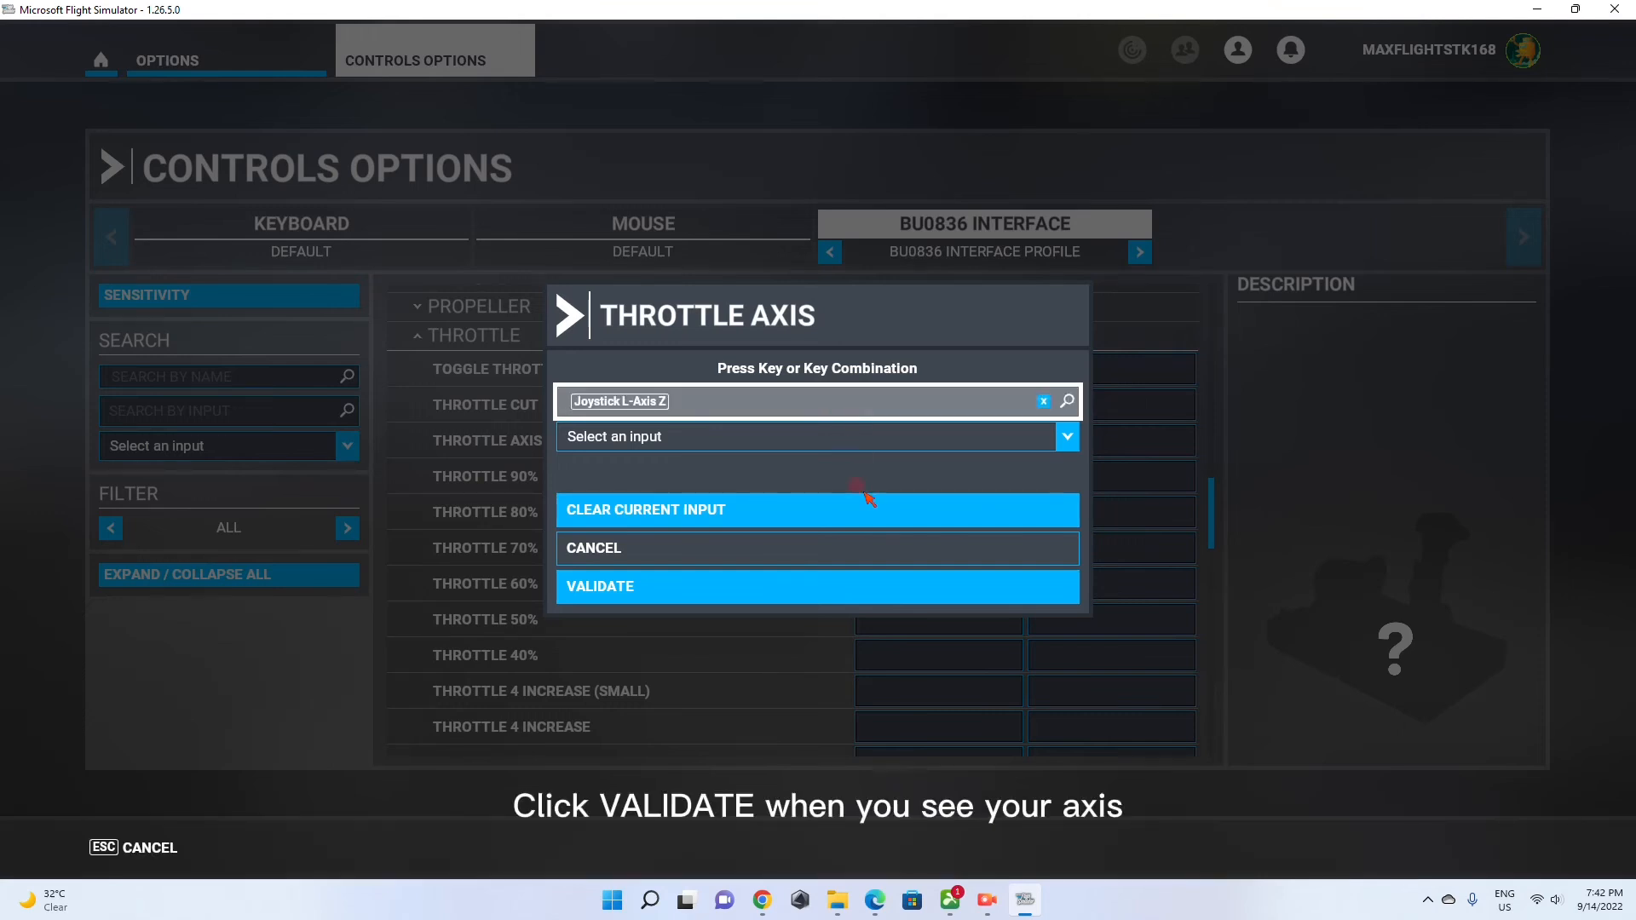
mouse_move(845, 586)
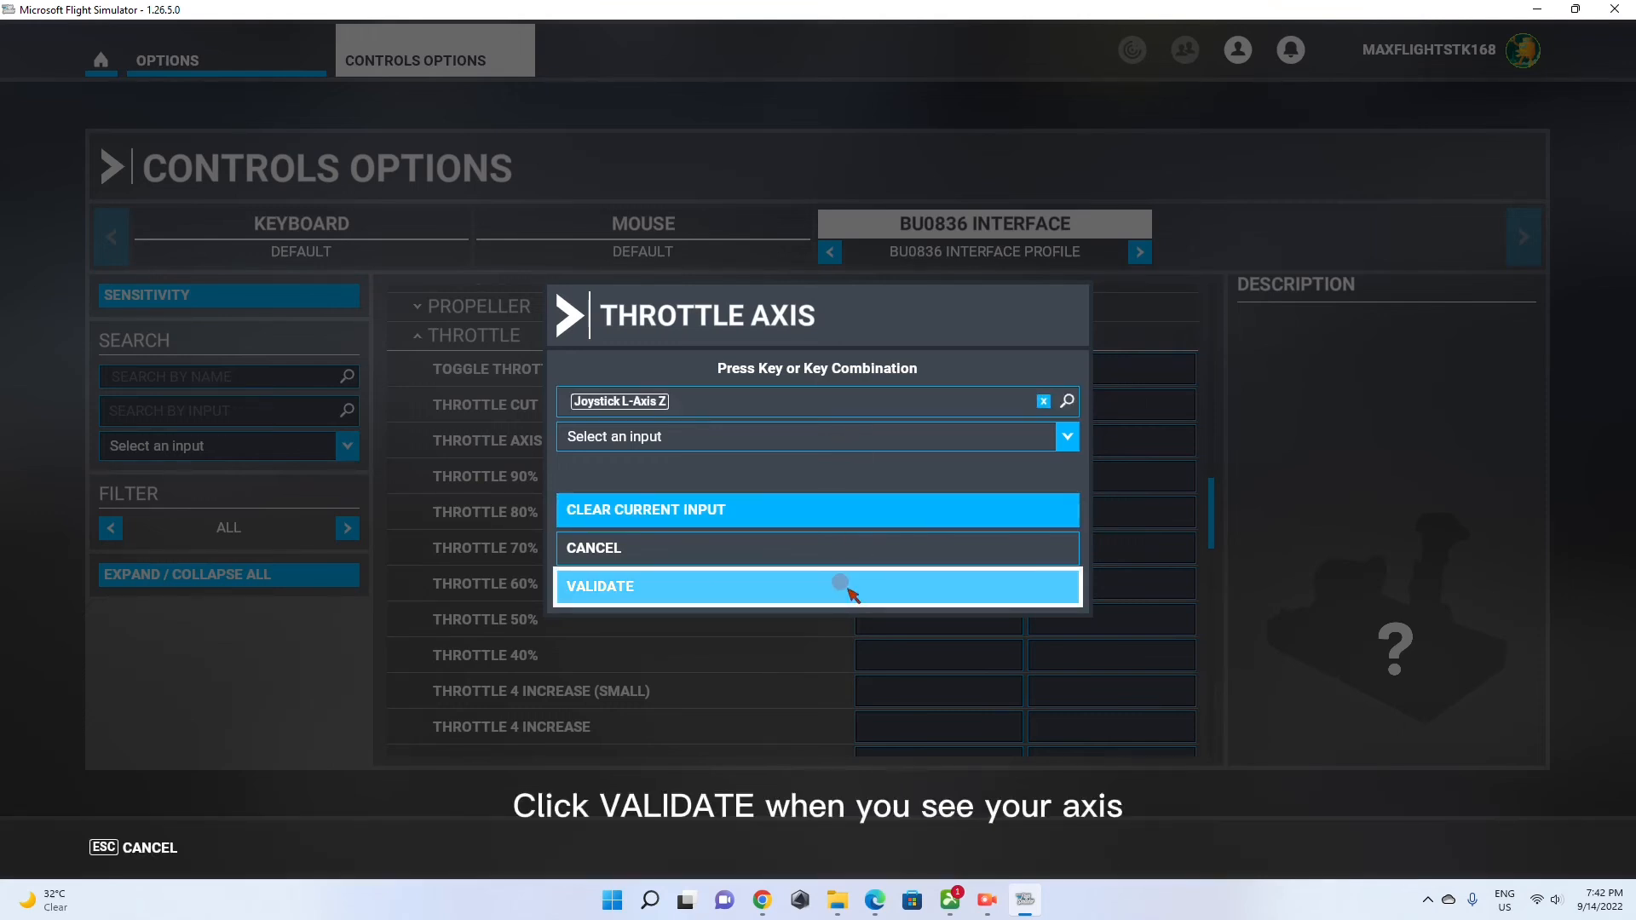
left_click(816, 585)
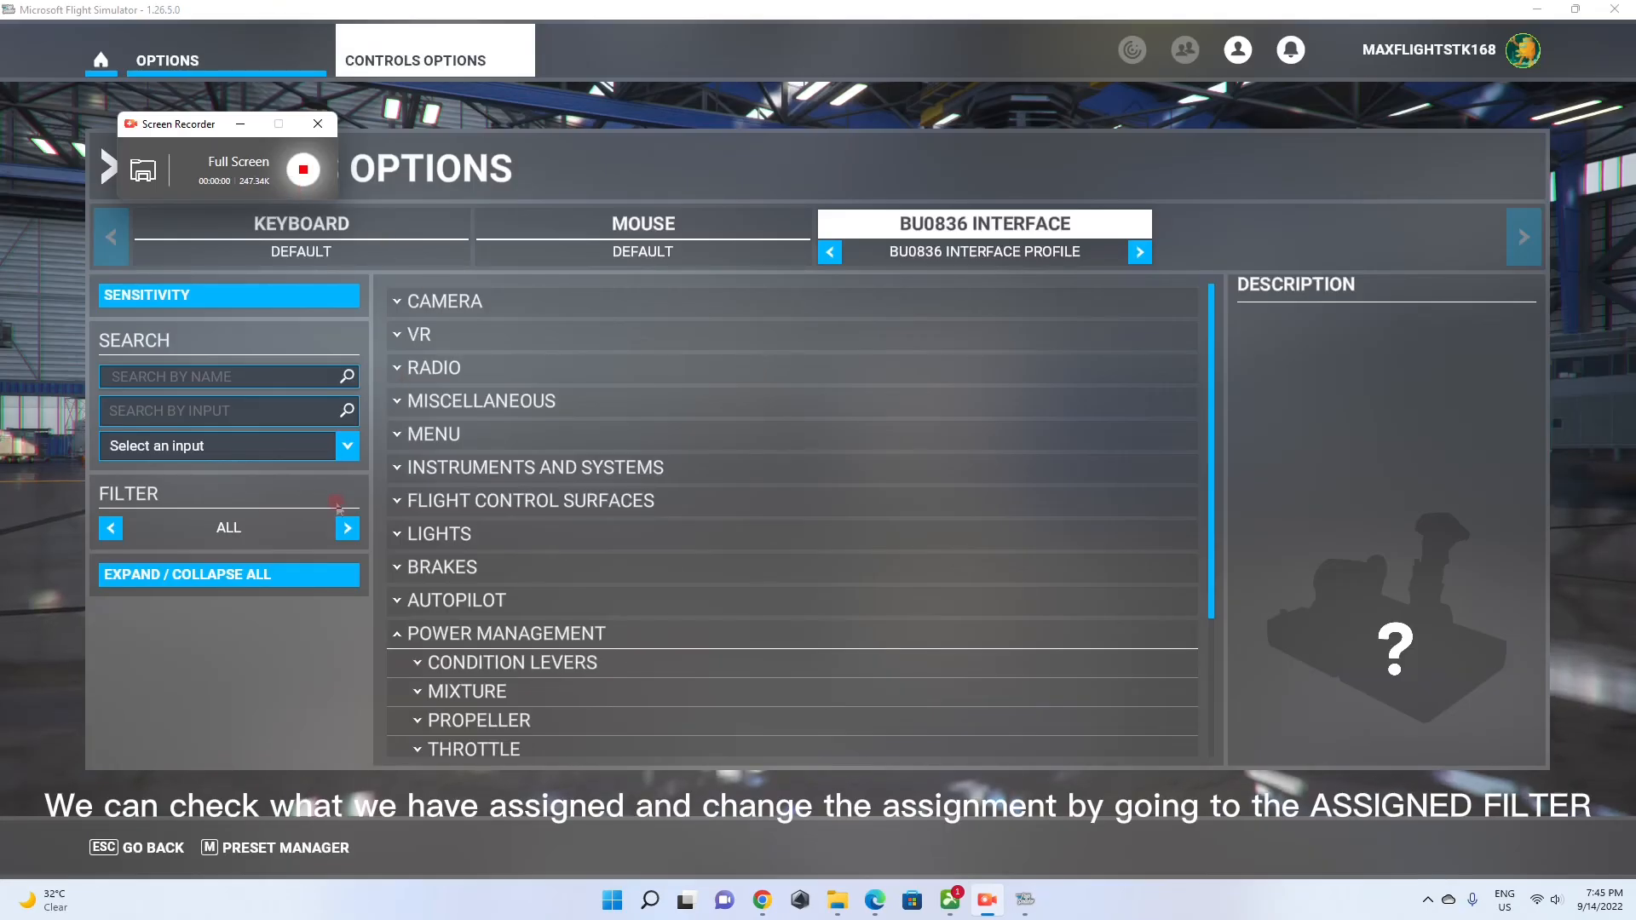
Set the filter to Assigned and expand Flight Control Surfaces, Propeller and Throttle to review the five axis bindings
left_click(319, 123)
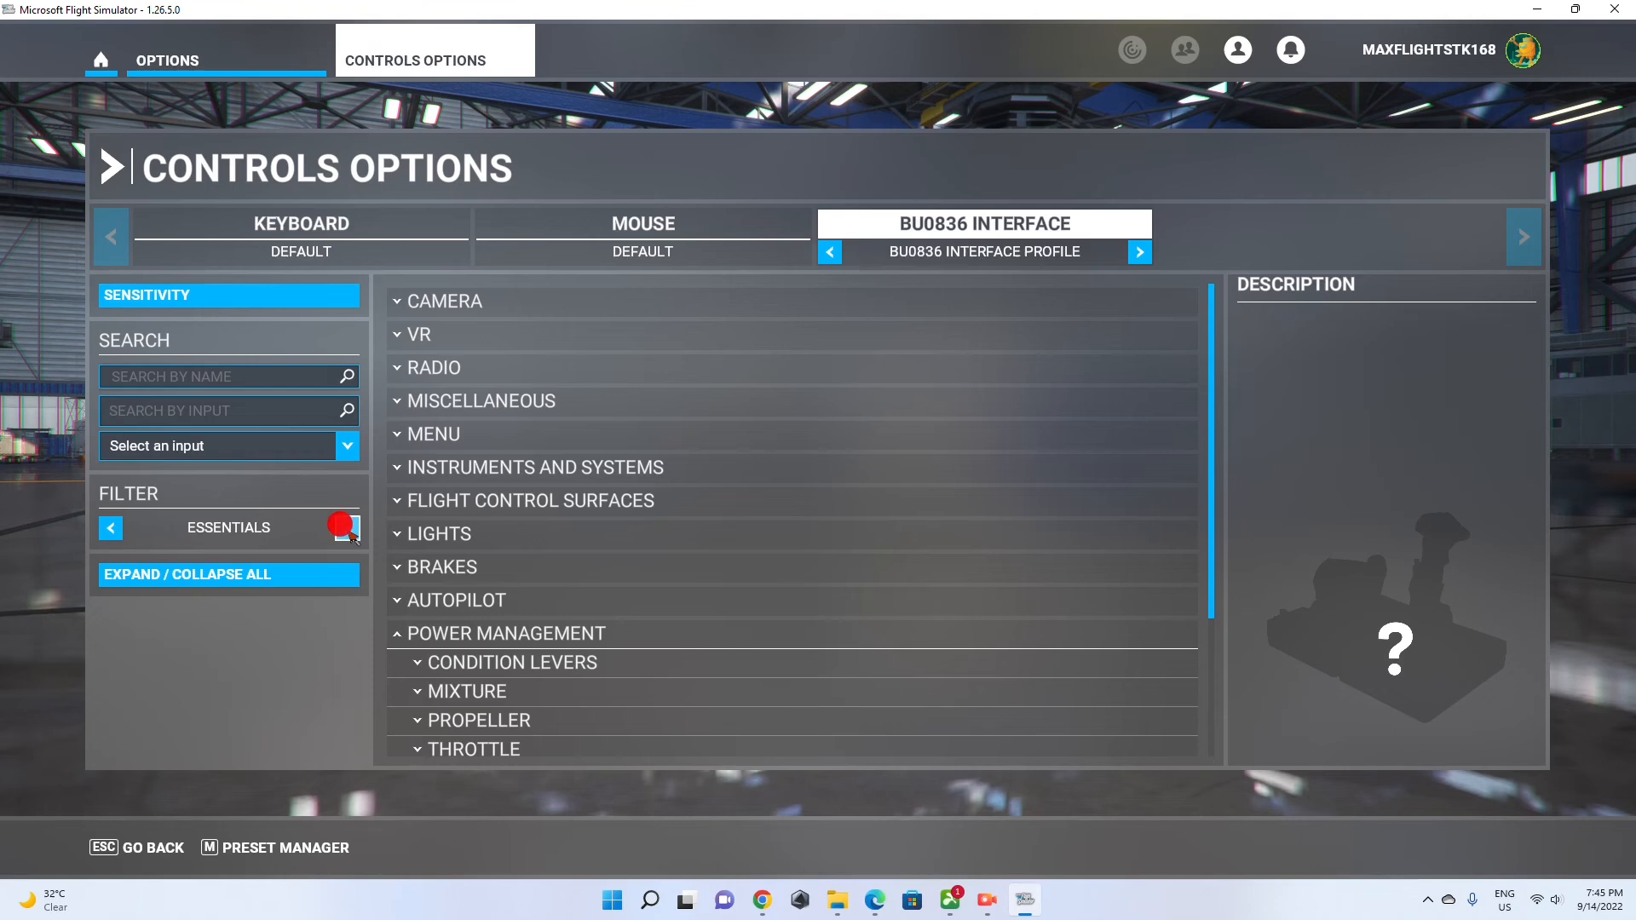
left_click(346, 528)
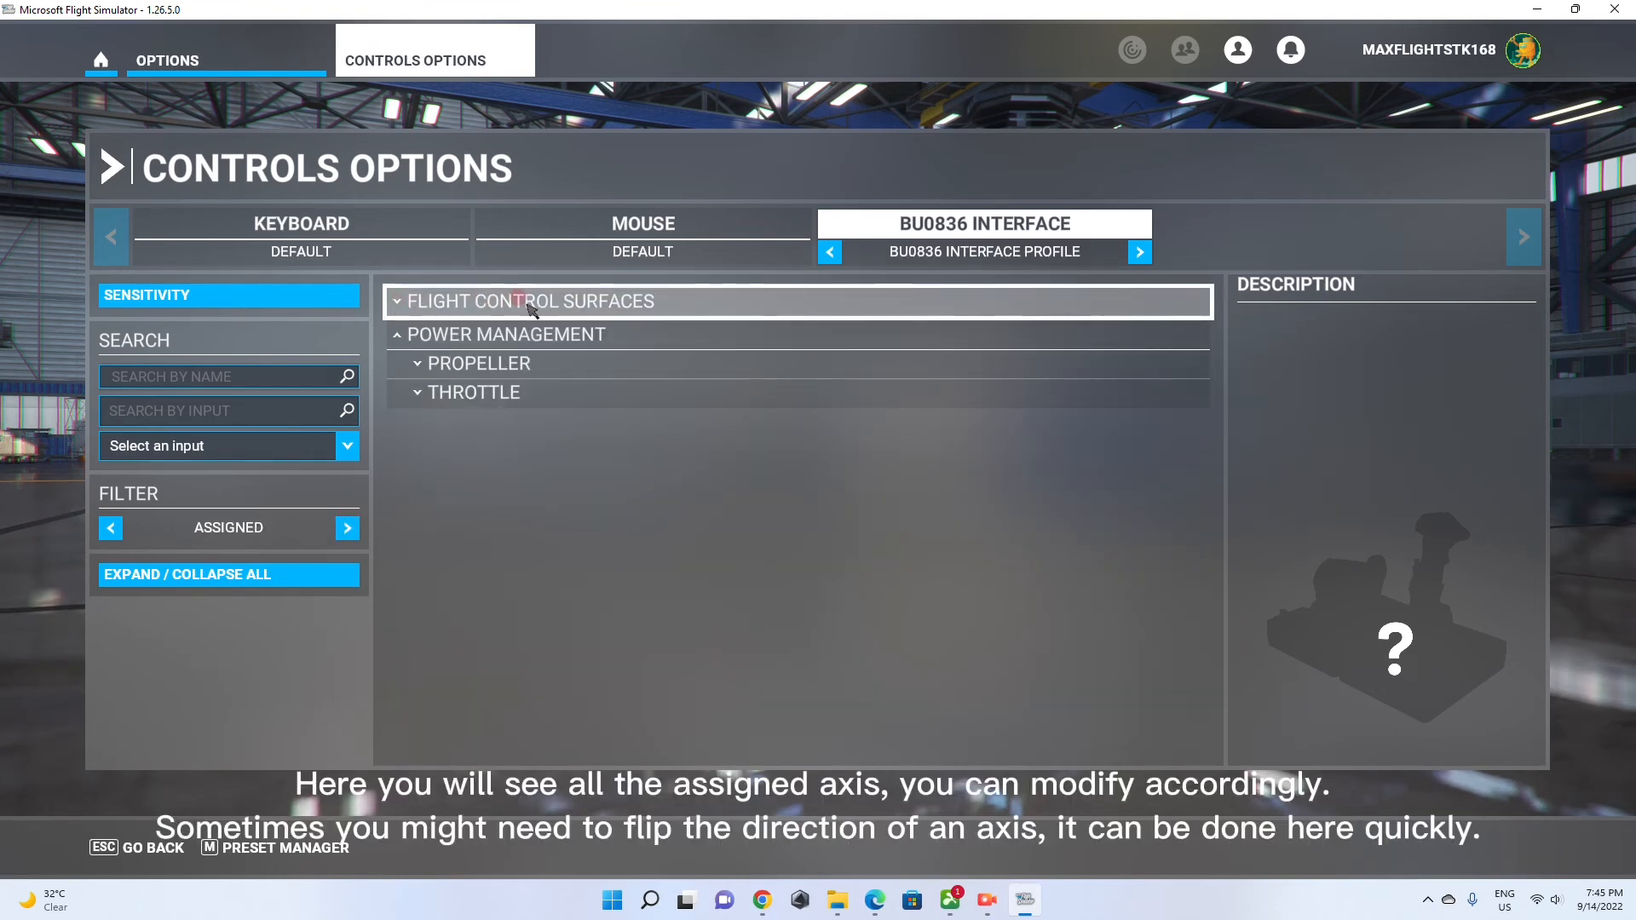
left_click(530, 300)
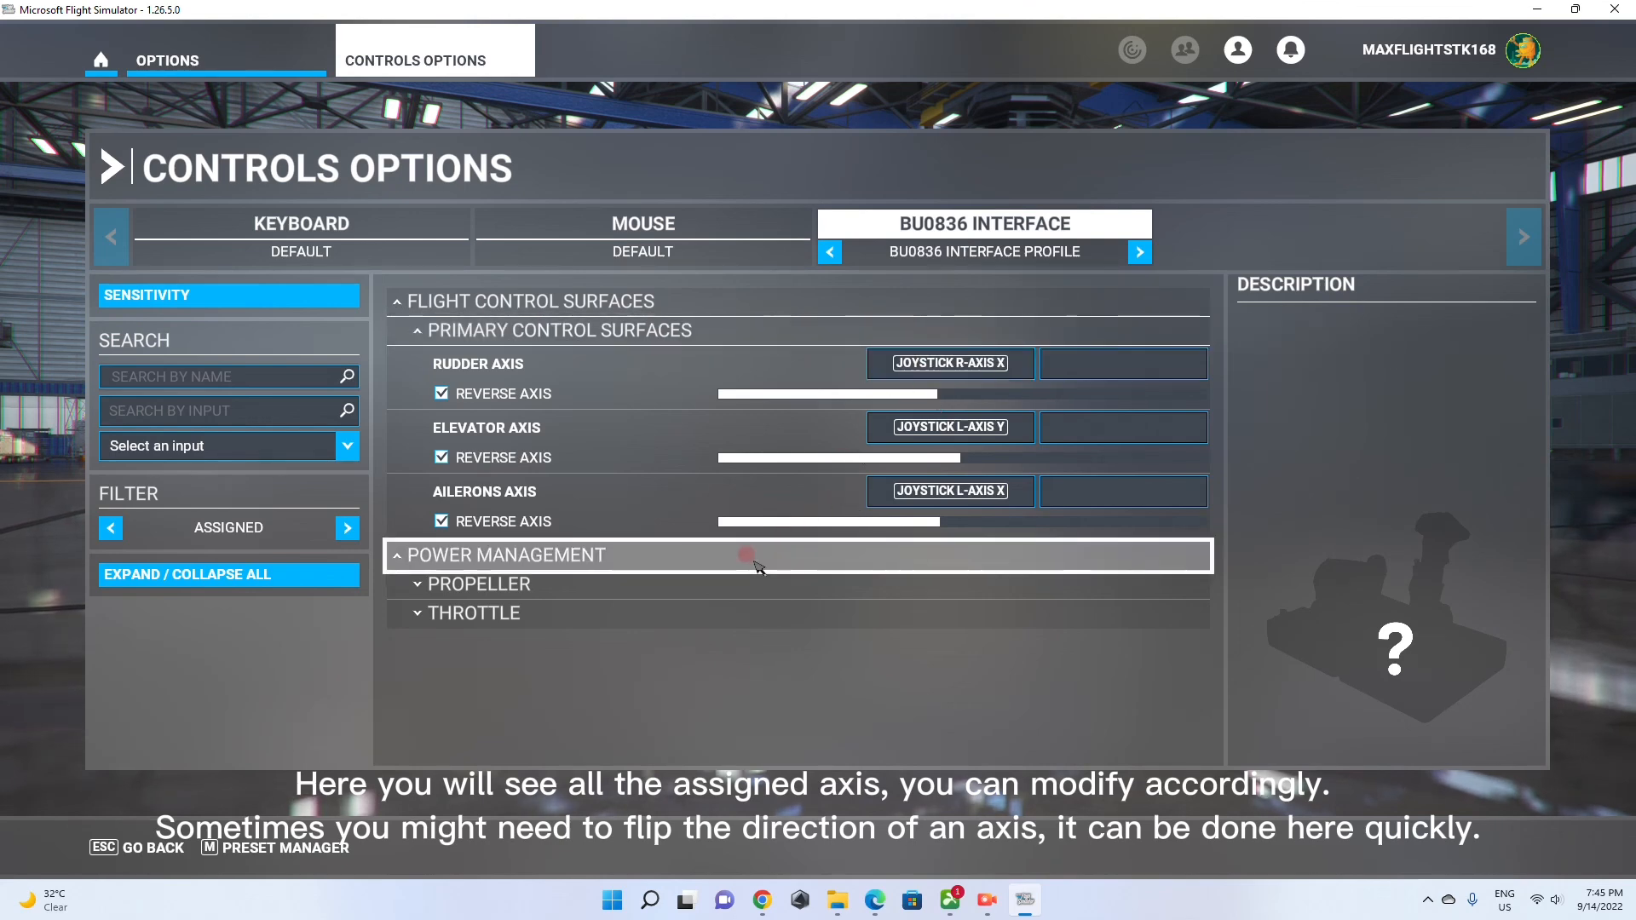
left_click(477, 585)
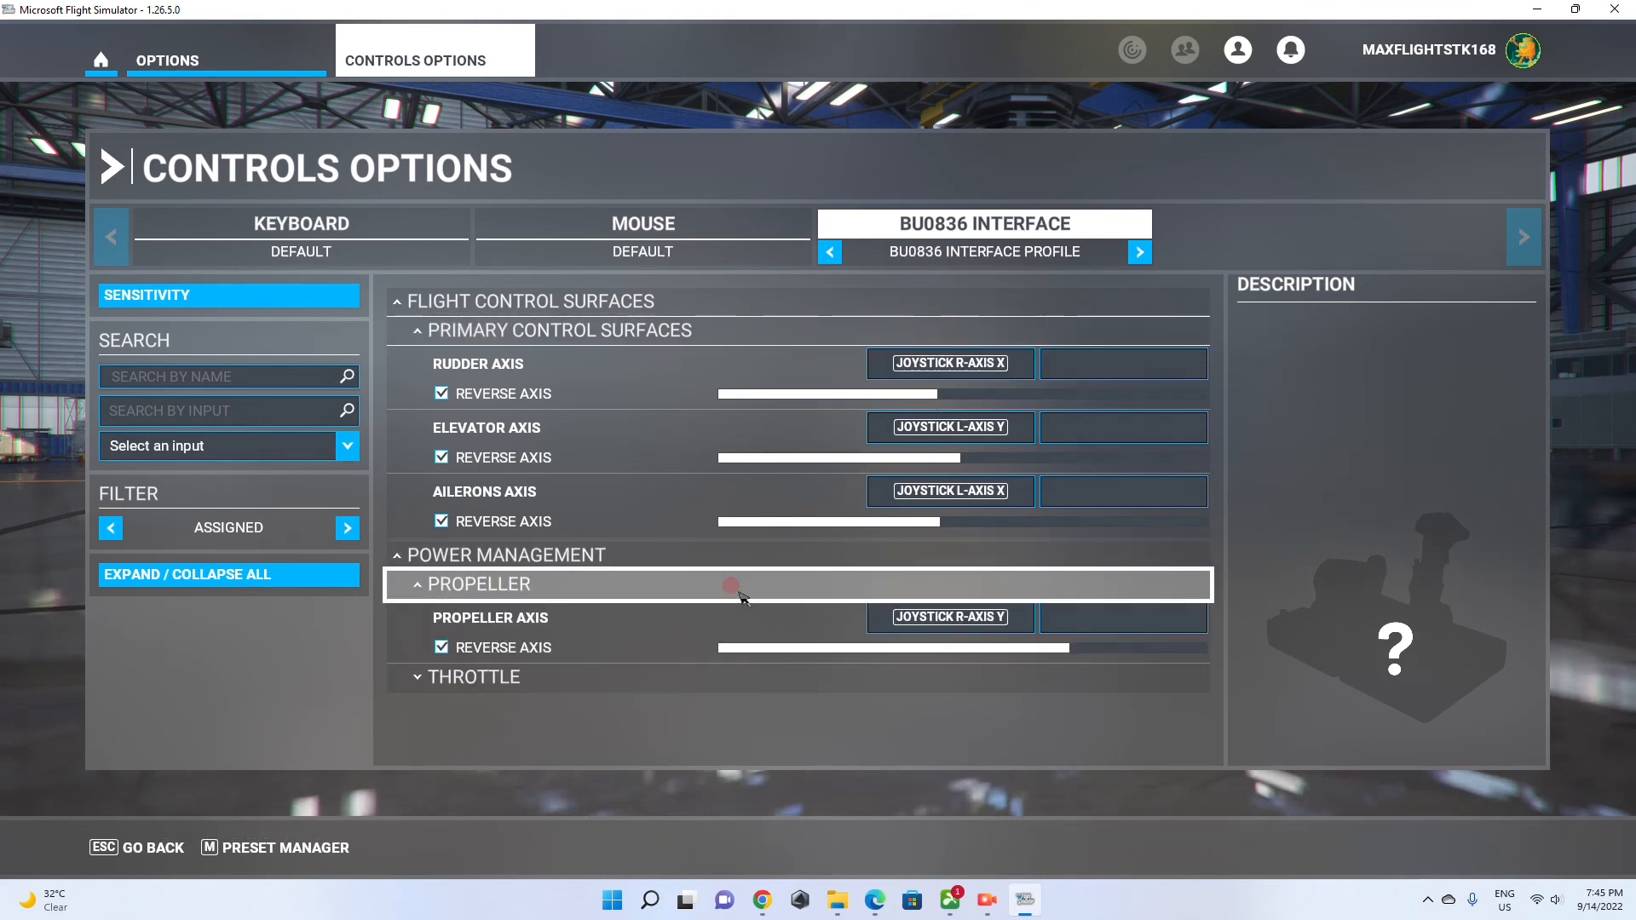
left_click(471, 677)
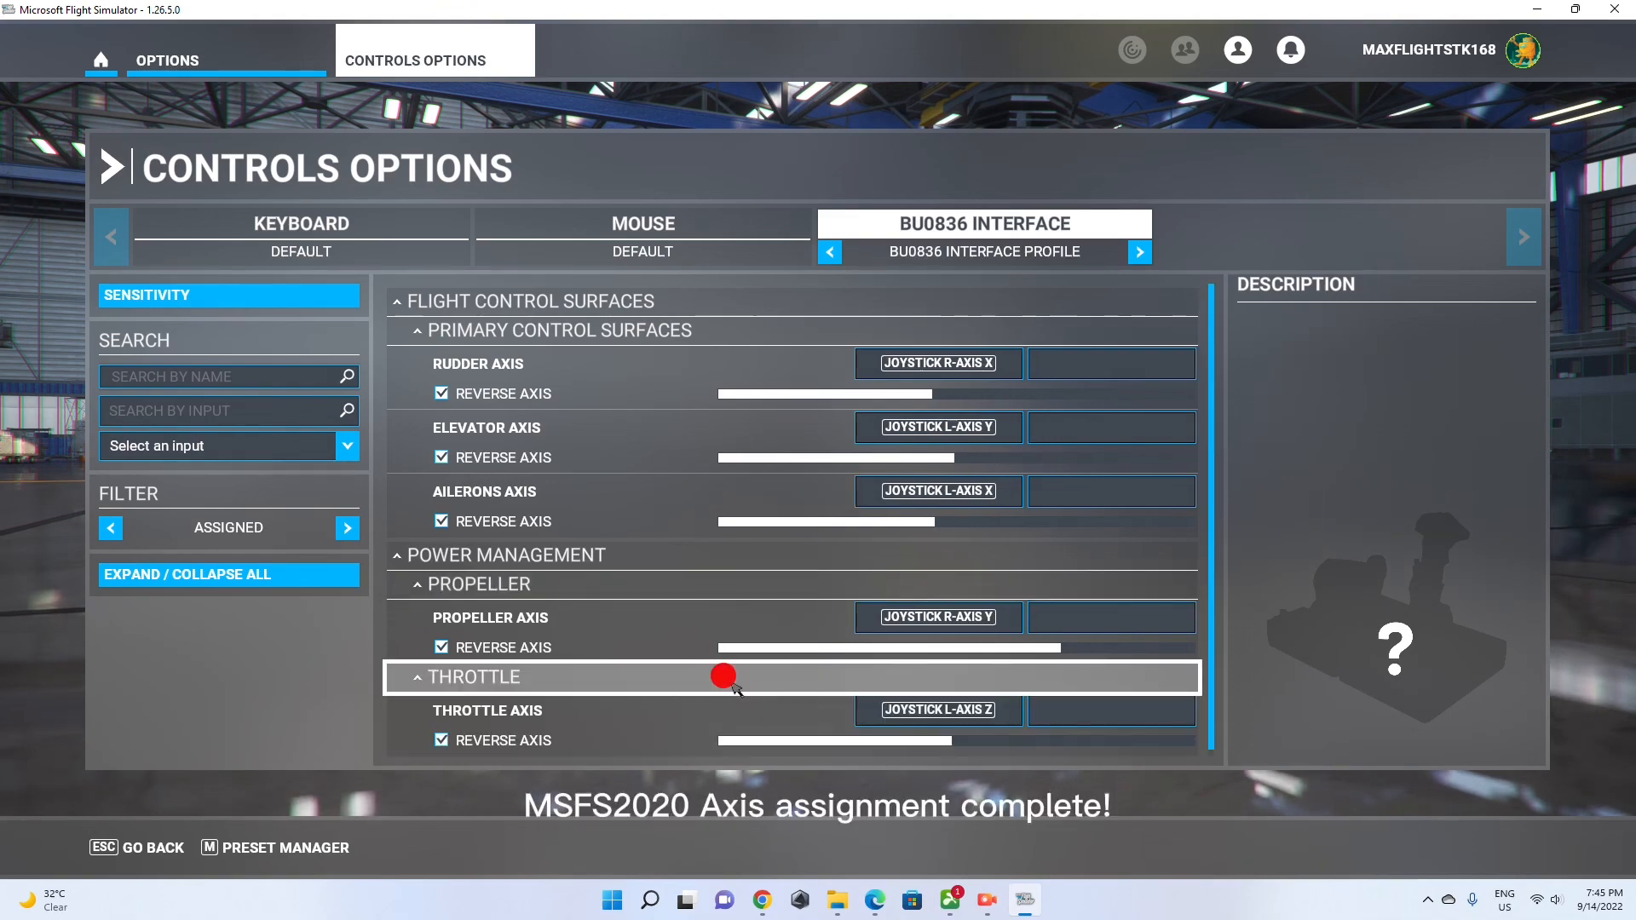